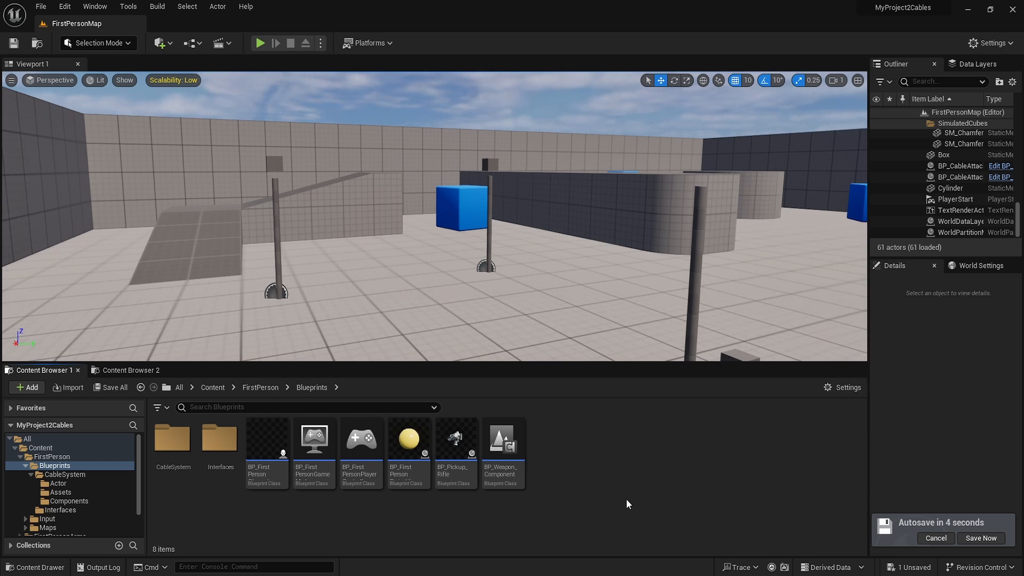
mouse_move(238, 456)
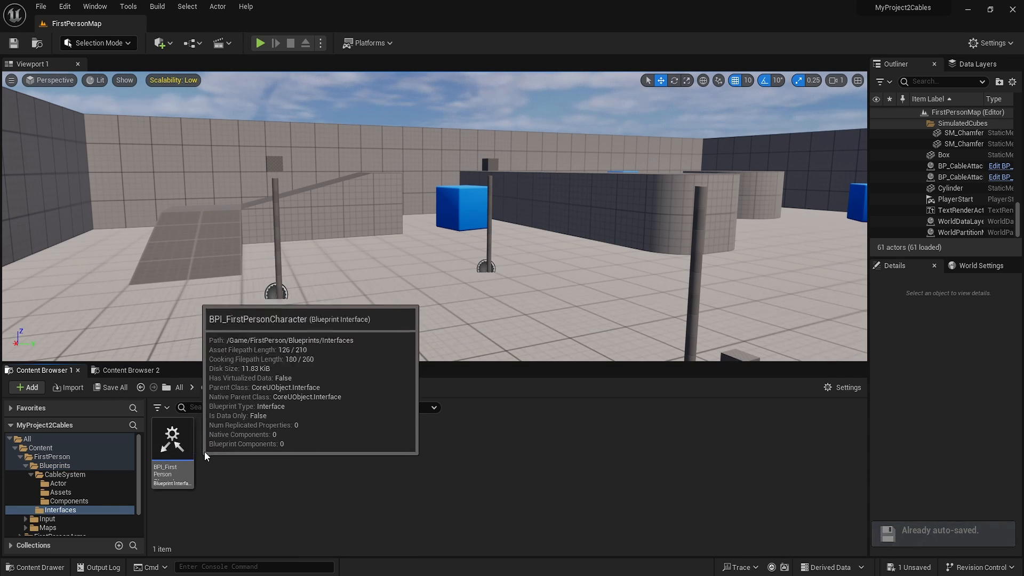
Step: Open BP_FirstPersonCharacter from the Blueprints folder, then head to the CableSystem folder
left_click(53, 466)
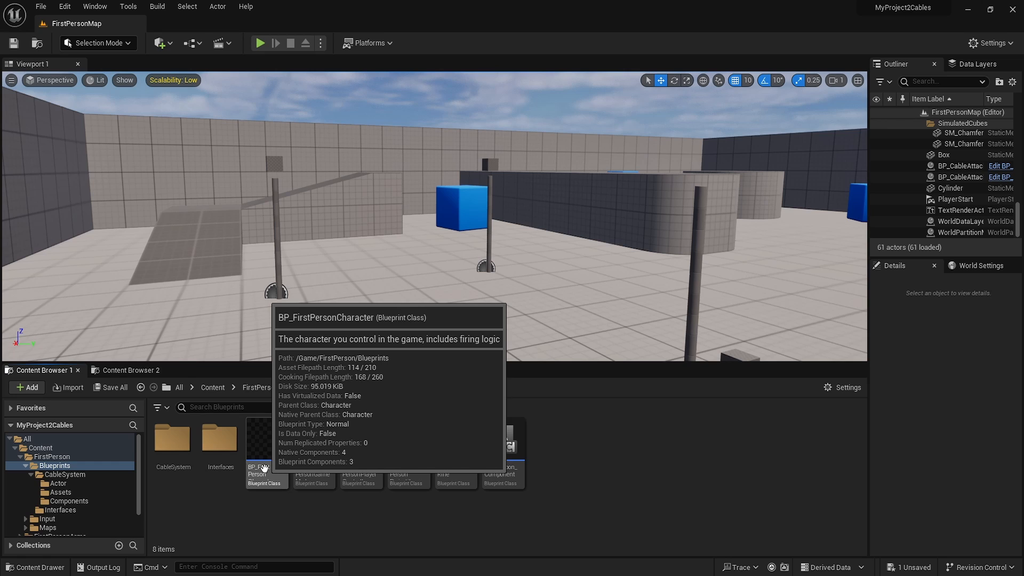
double_click(266, 444)
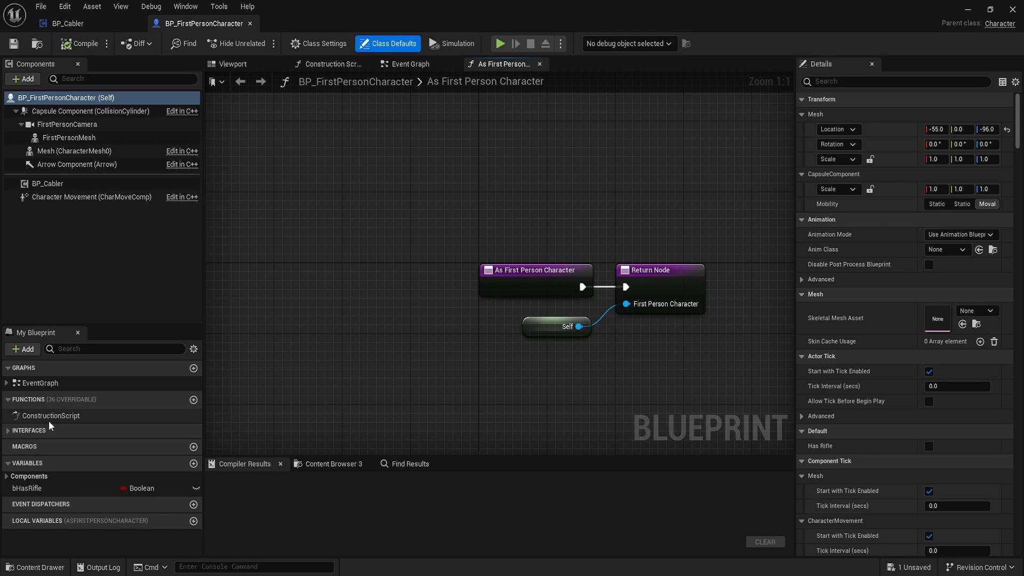
left_click(7, 430)
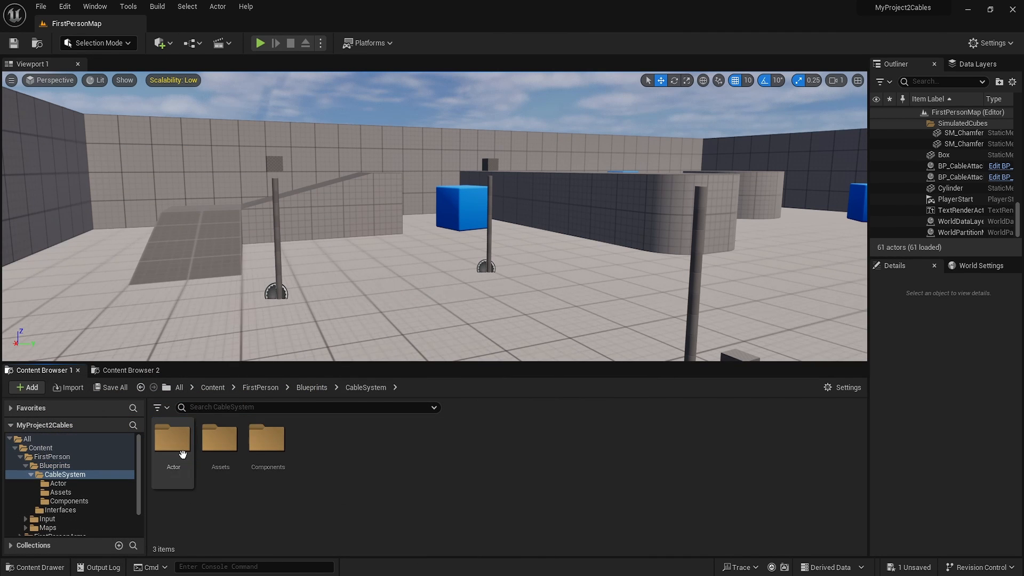
mouse_move(270, 441)
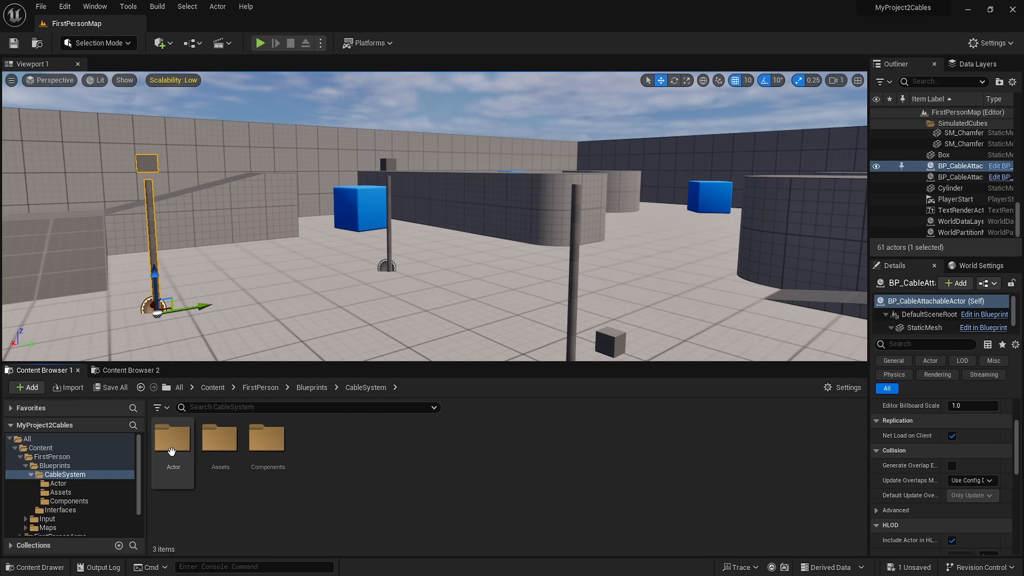
Step: Open BP_CableAttachableActor from CableSystem's Actor folder and inspect its StaticMesh component
double_click(173, 438)
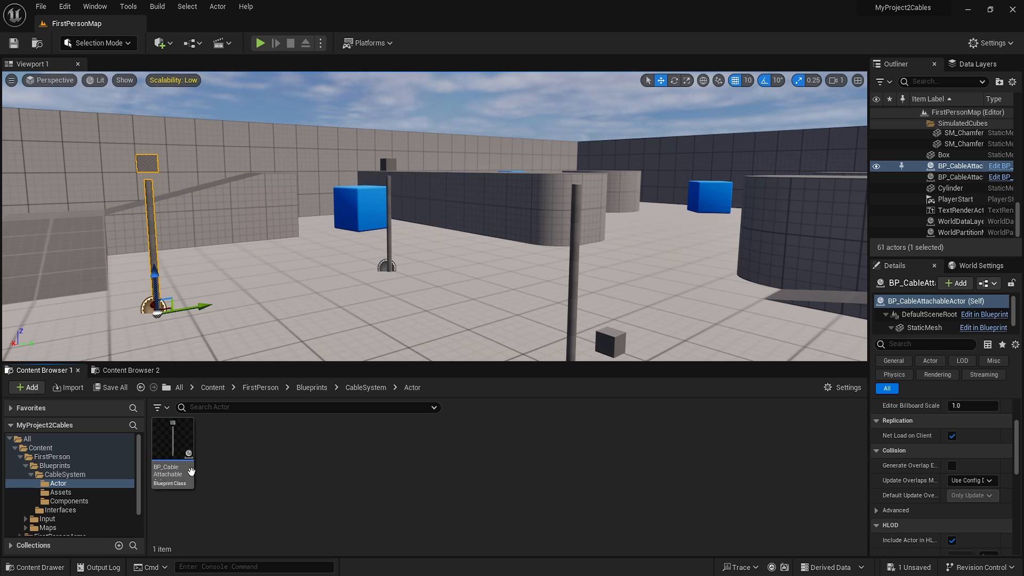
double_click(172, 439)
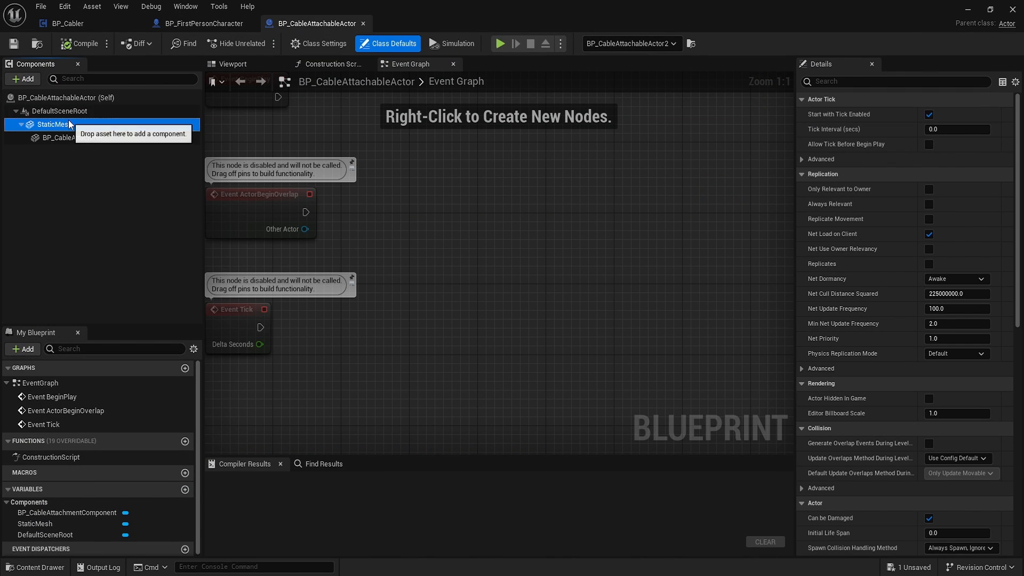
left_click(90, 137)
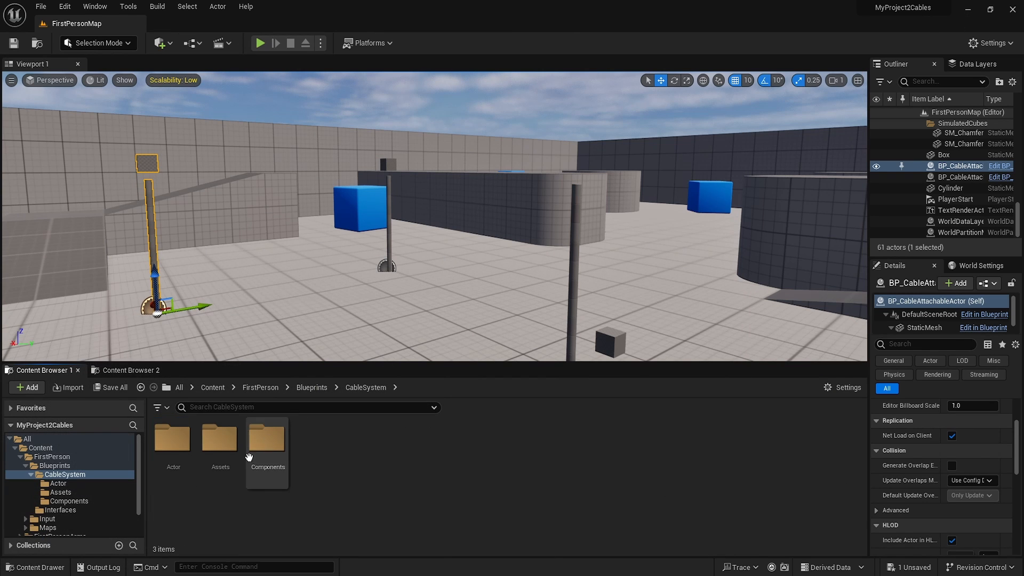
Step: Open BP_CableAttachmentComponent from the Components folder in the full blueprint editor
double_click(267, 439)
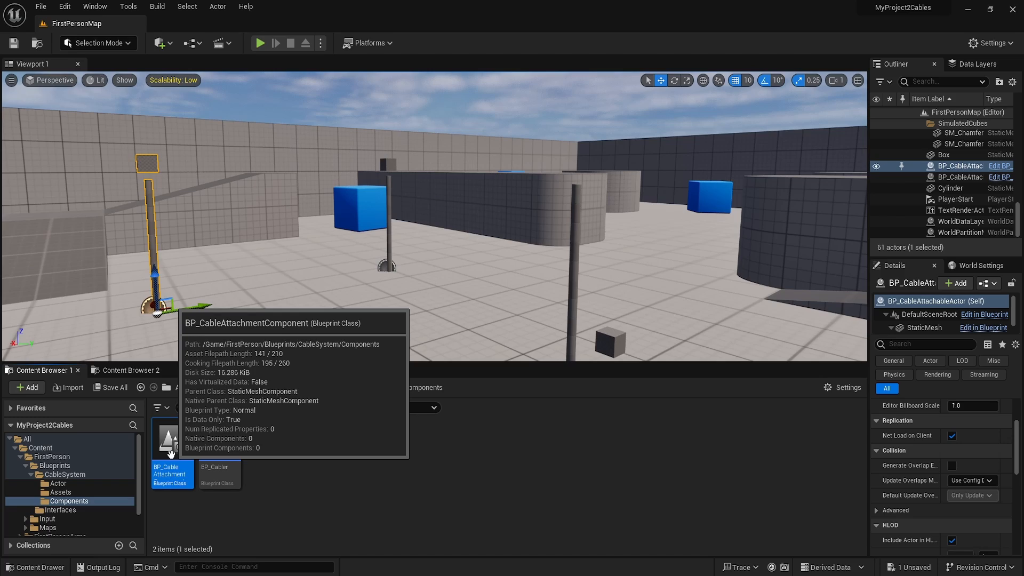
double_click(170, 440)
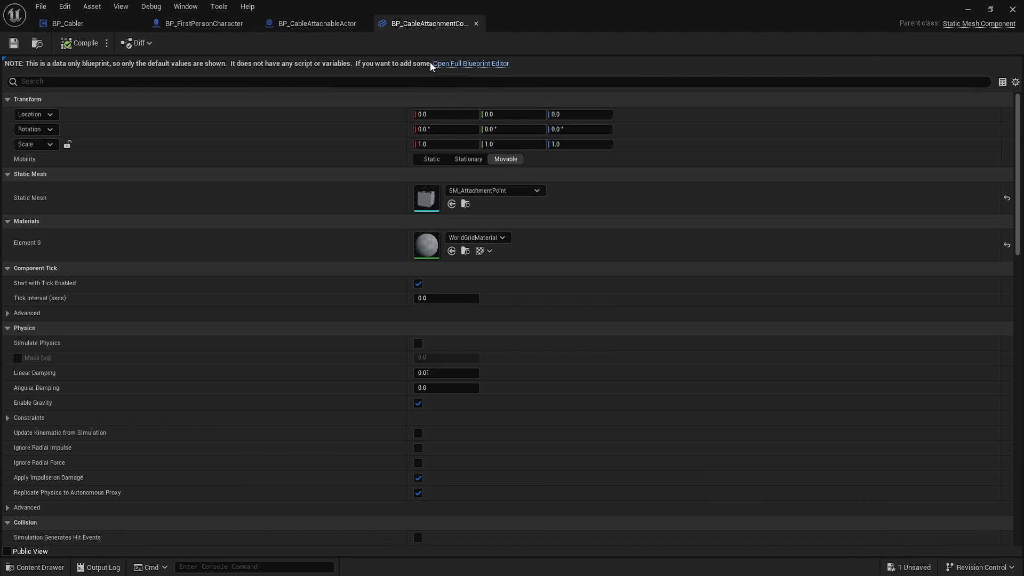
left_click(313, 23)
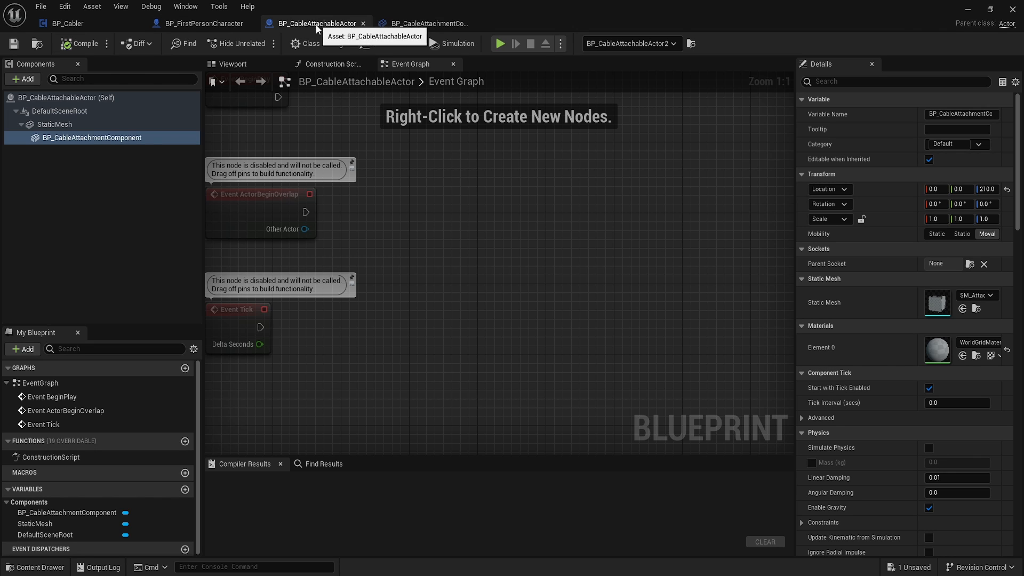
left_click(433, 24)
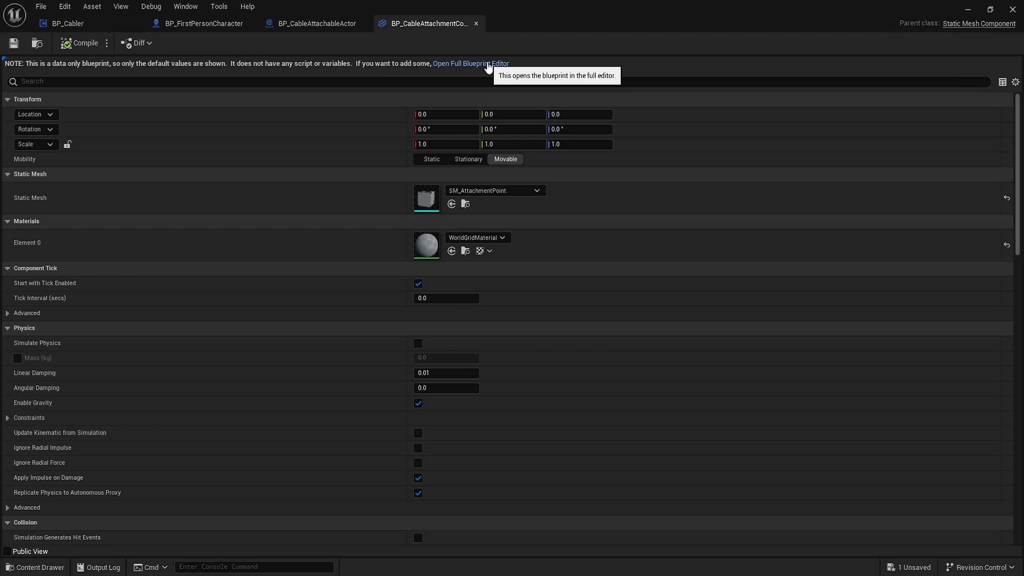
left_click(473, 62)
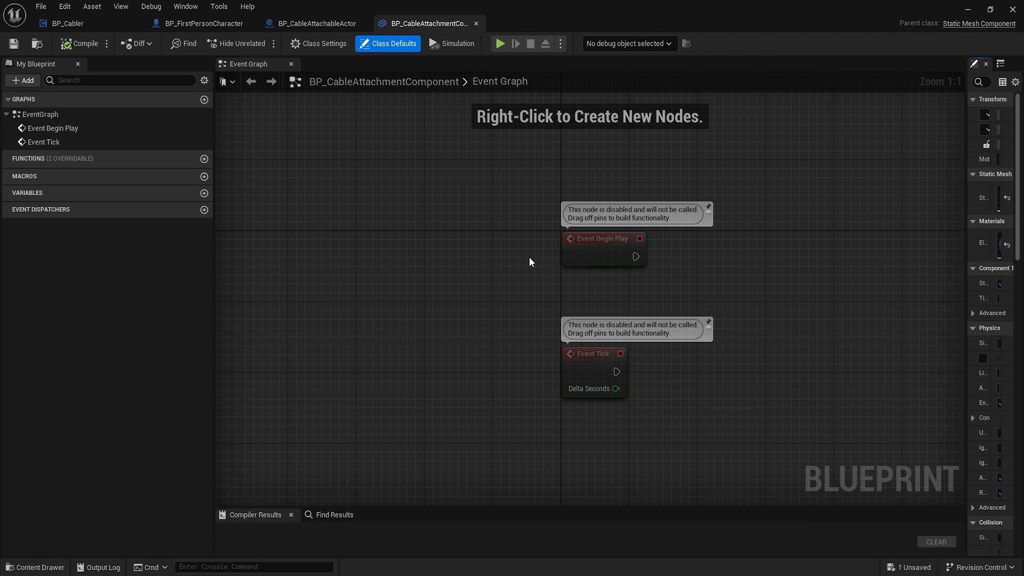
left_click_drag(529, 262, 327, 301)
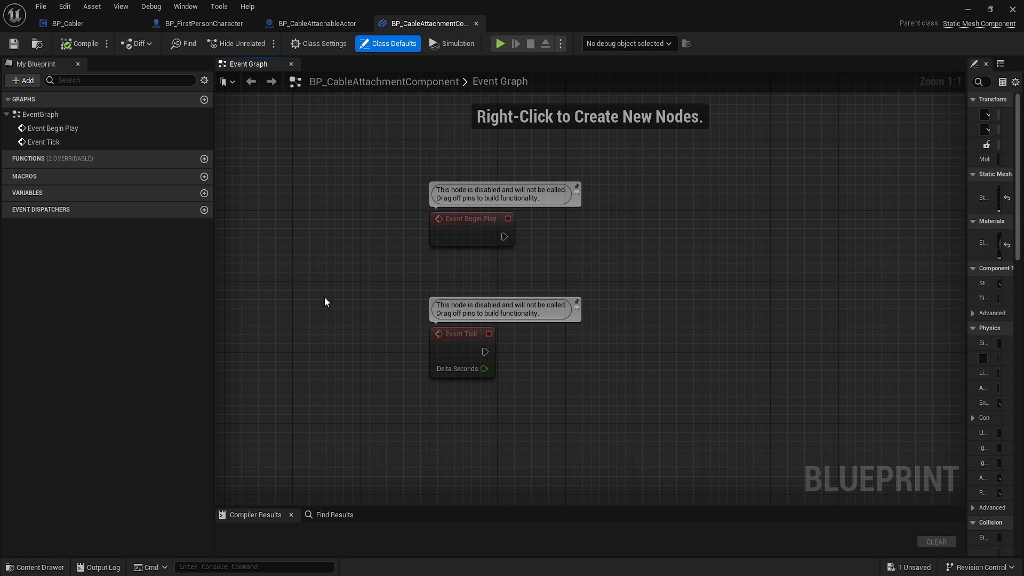
mouse_move(329, 297)
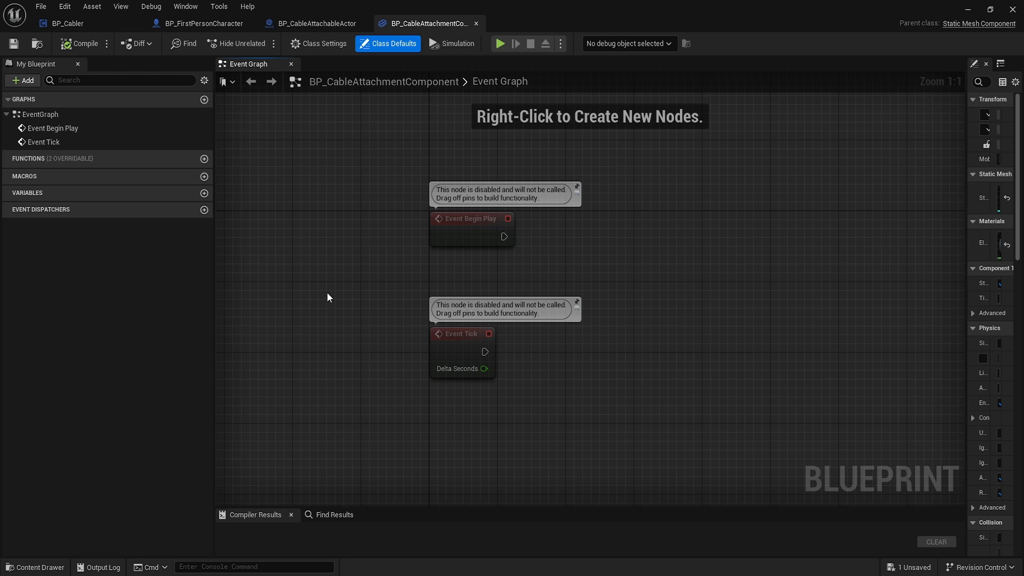
mouse_move(401, 133)
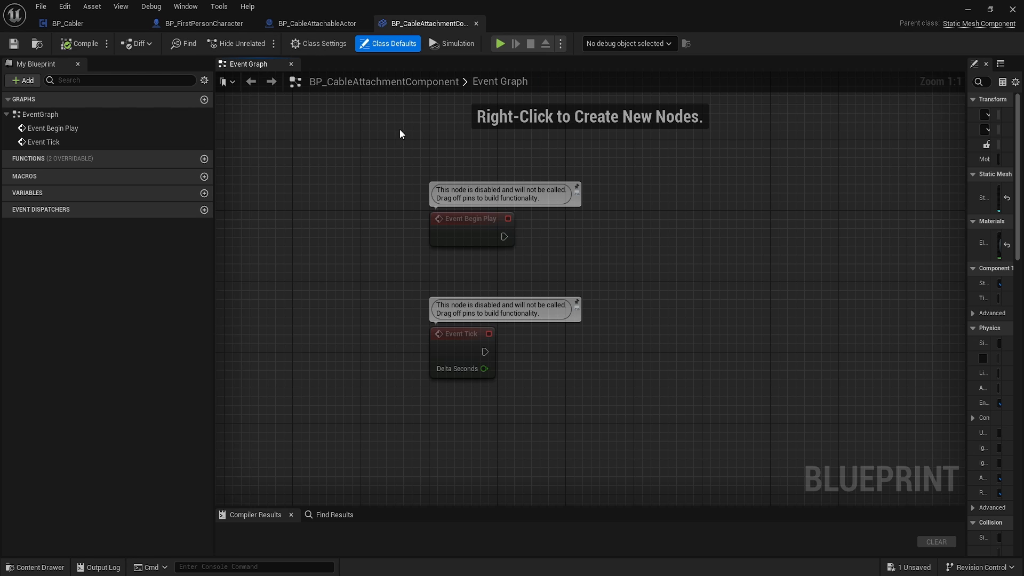
mouse_move(396, 141)
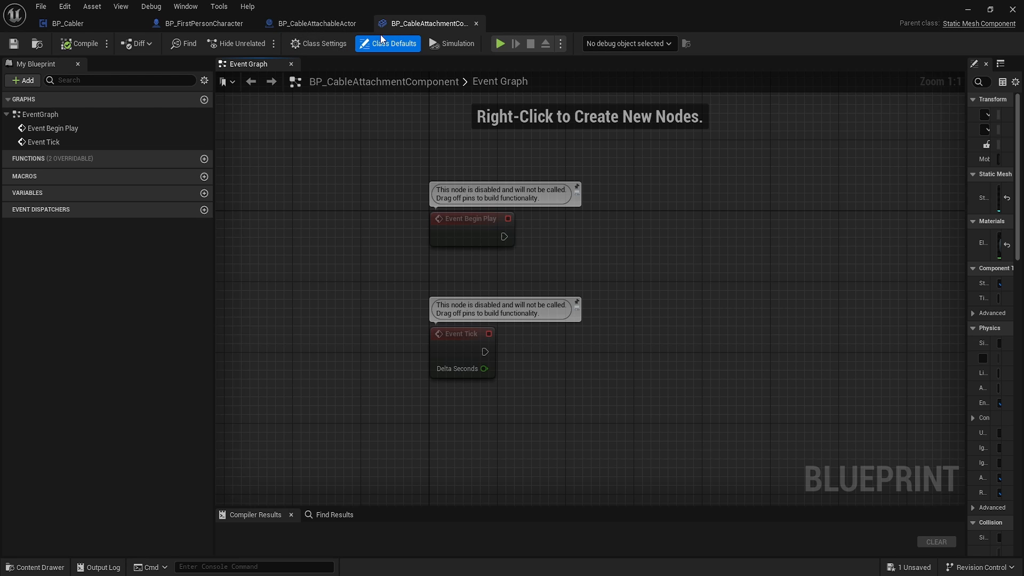
mouse_move(436, 27)
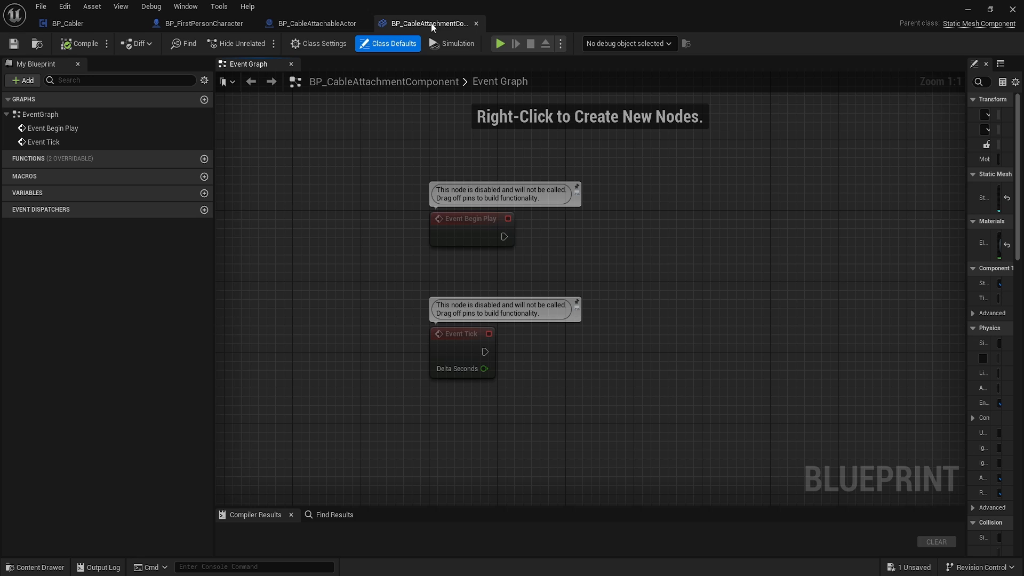
Step: Show BP_CableAttachableActor's pole StaticMesh in its 3D preview viewport
left_click(313, 23)
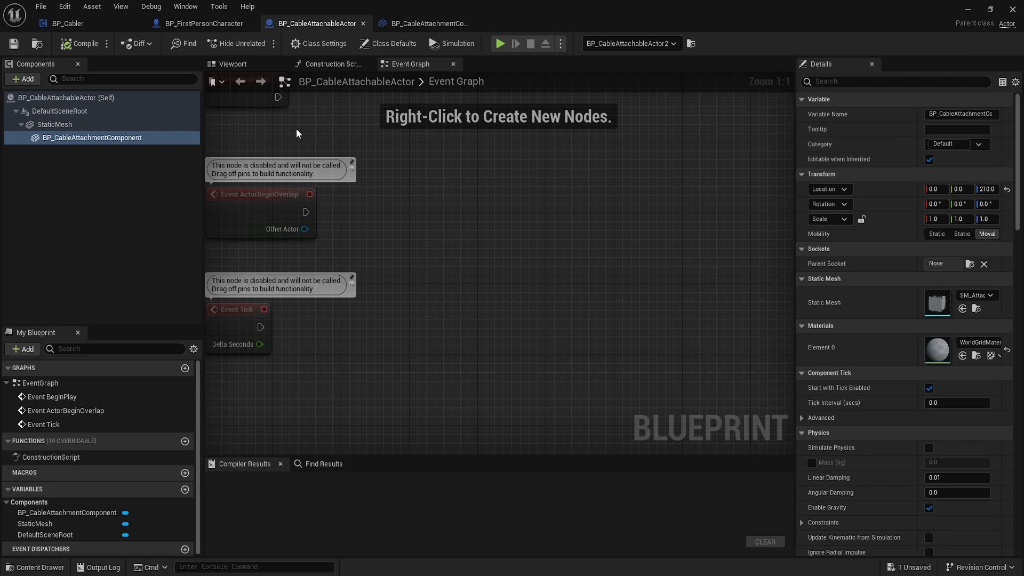
left_click(53, 124)
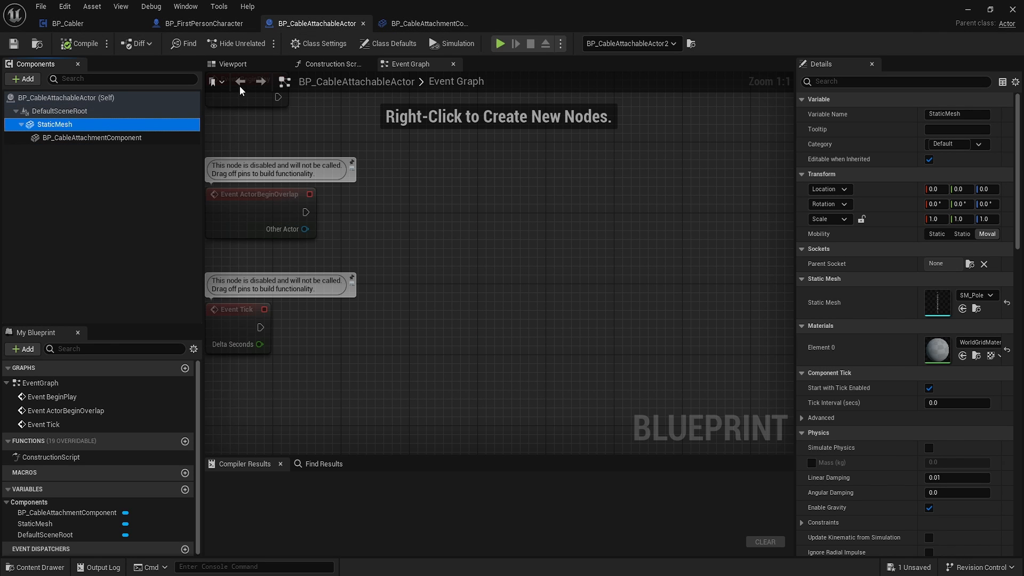
left_click(230, 64)
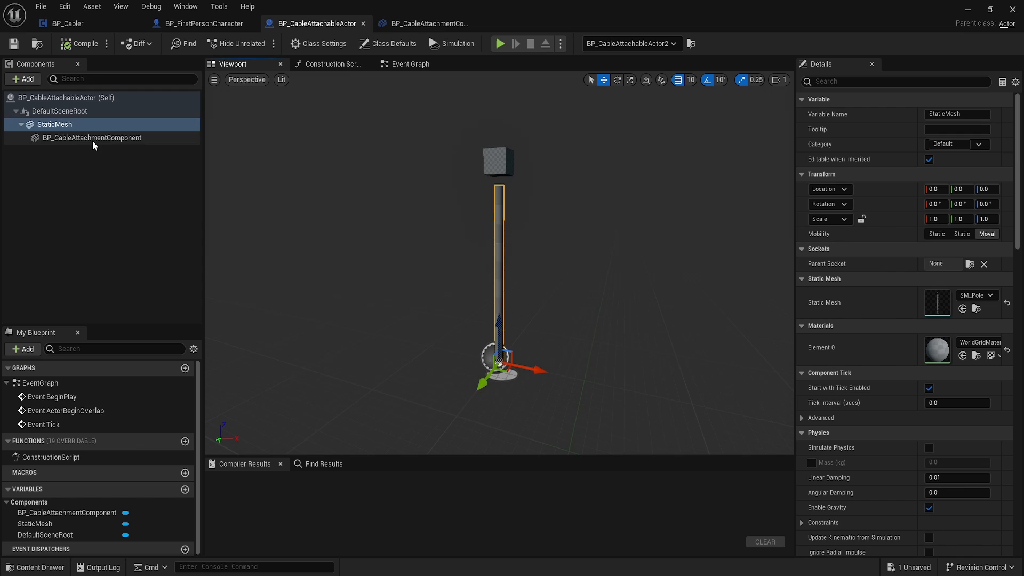
left_click(434, 23)
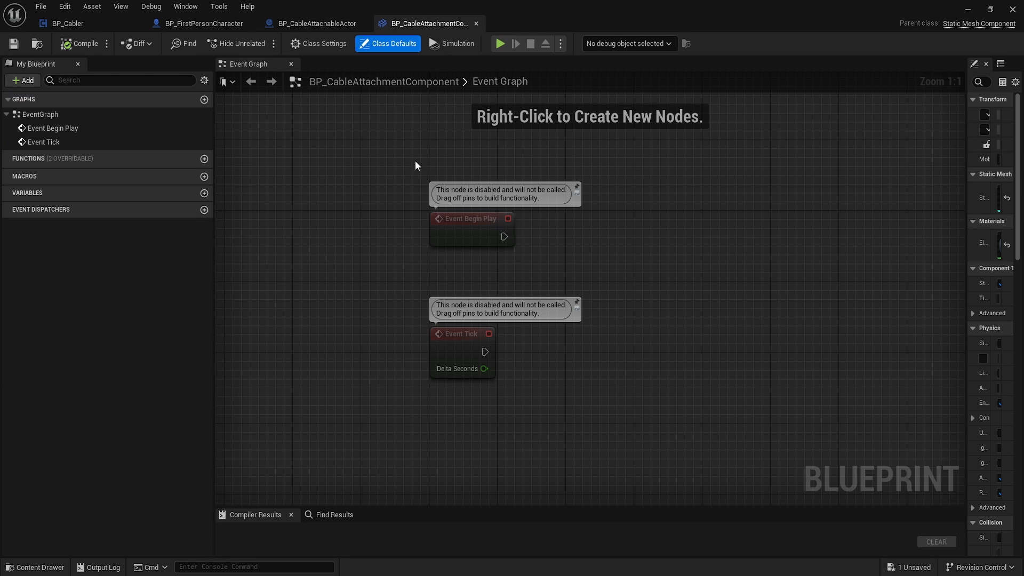
mouse_move(503, 49)
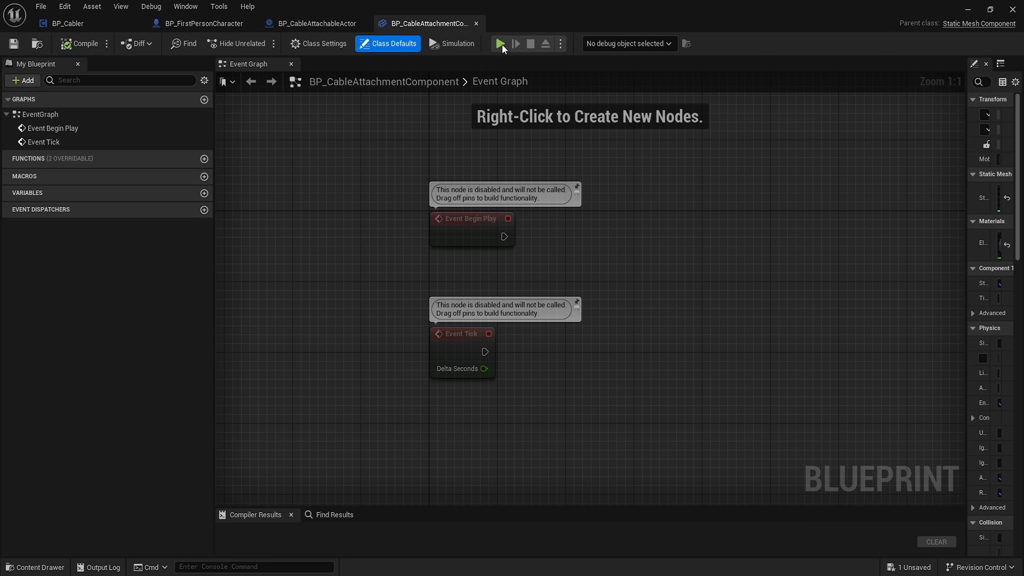
left_click(315, 23)
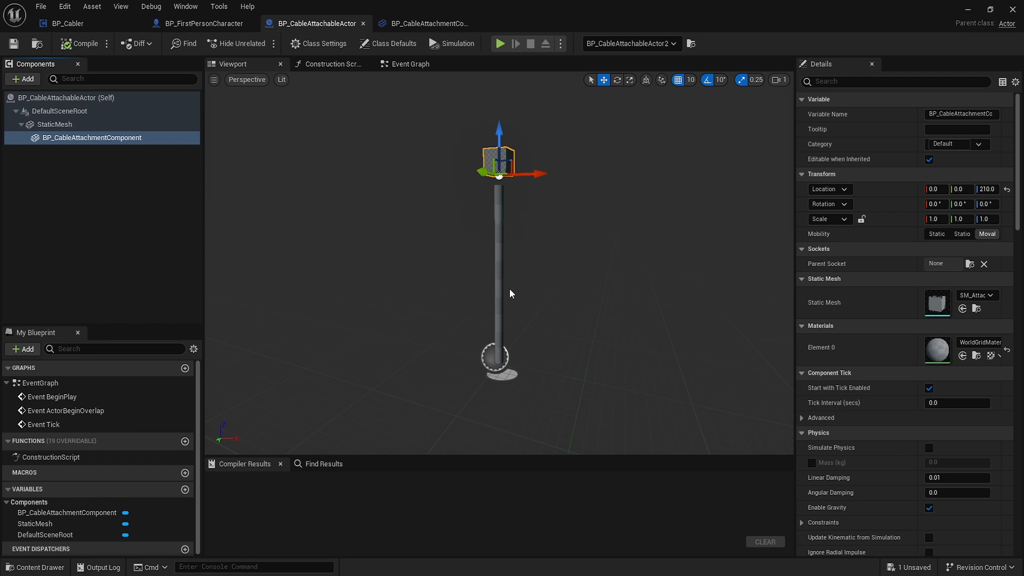
mouse_move(503, 253)
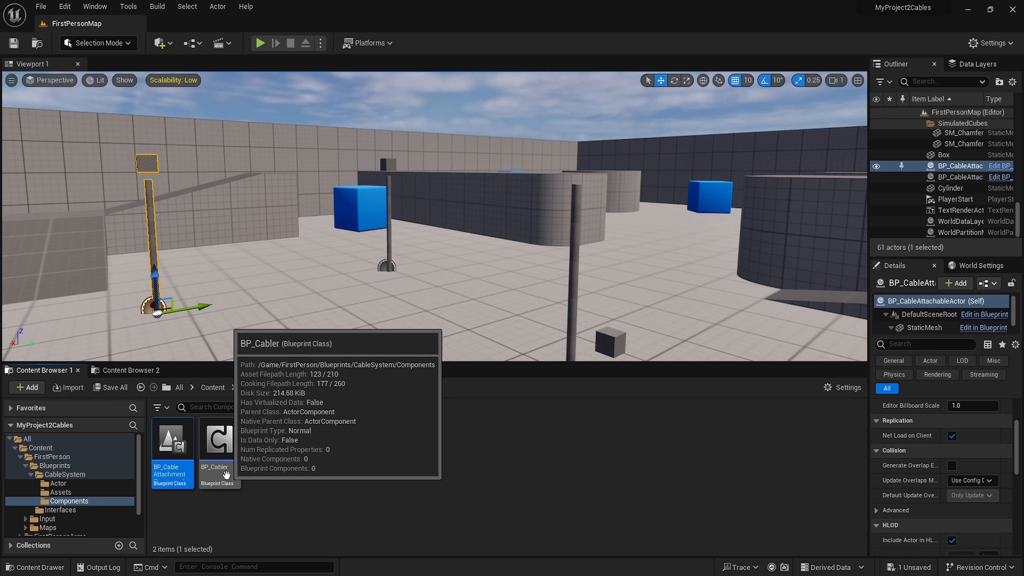
mouse_move(430, 142)
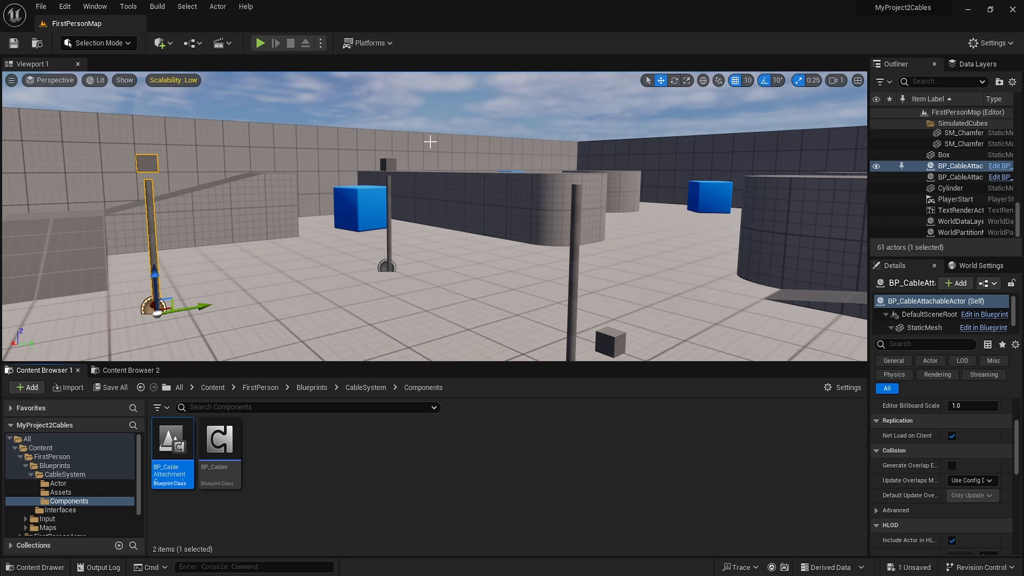
Step: Open BP_Cabler and inspect CableComponentClass, CableAttachmentCompClass and ViewDistance variables
double_click(219, 440)
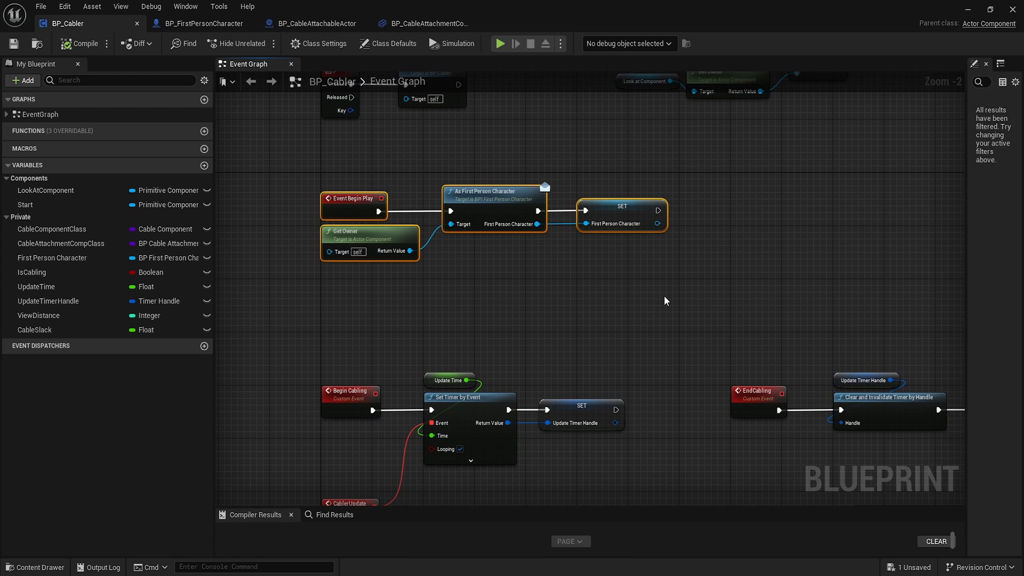
mouse_move(545, 321)
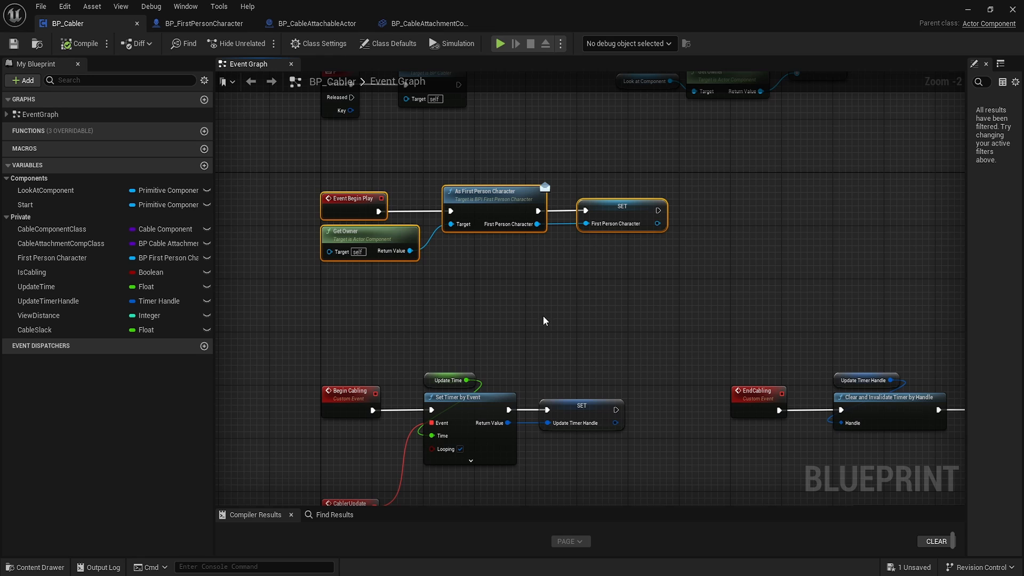
mouse_move(434, 329)
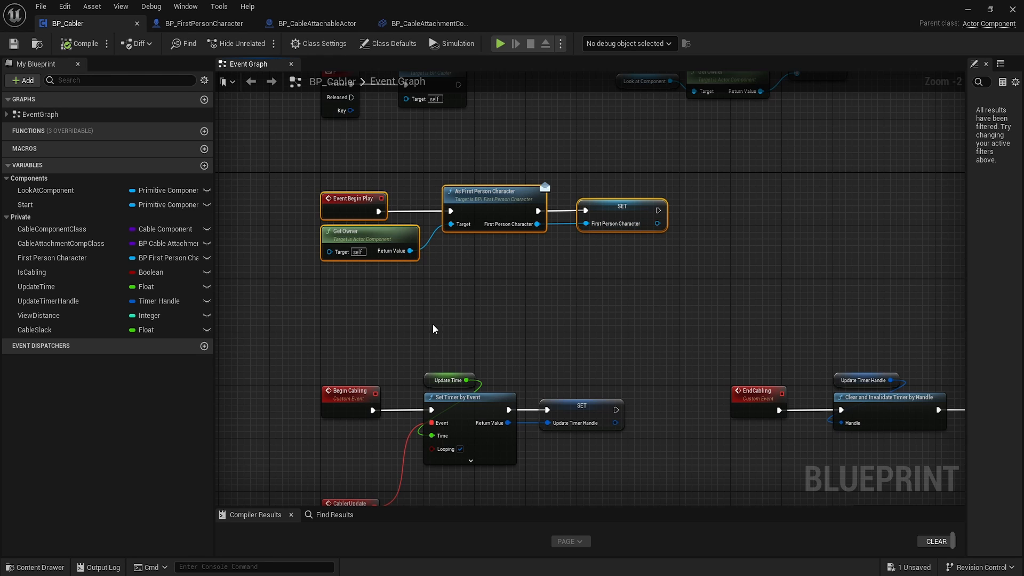
mouse_move(53, 293)
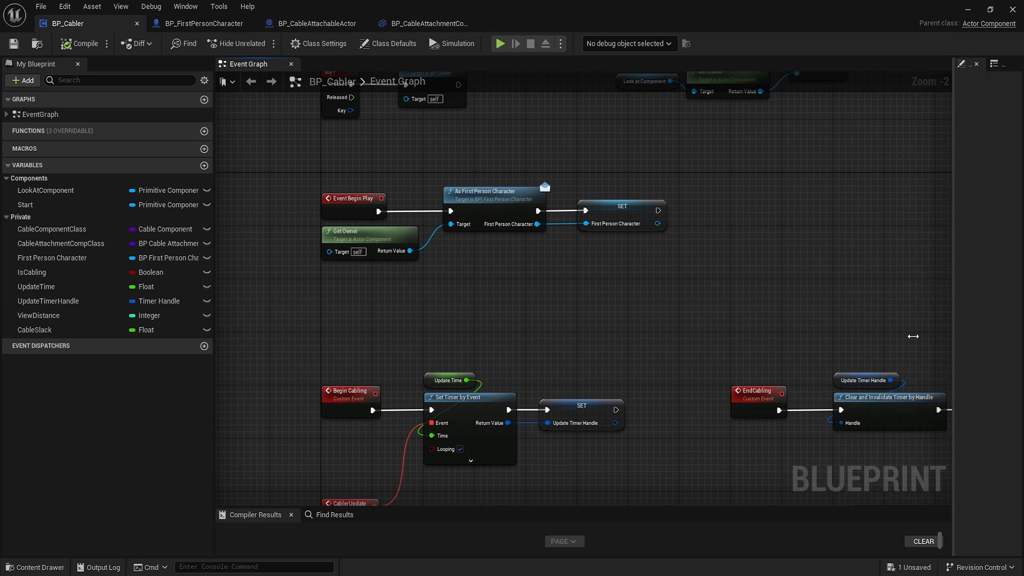
left_click(52, 229)
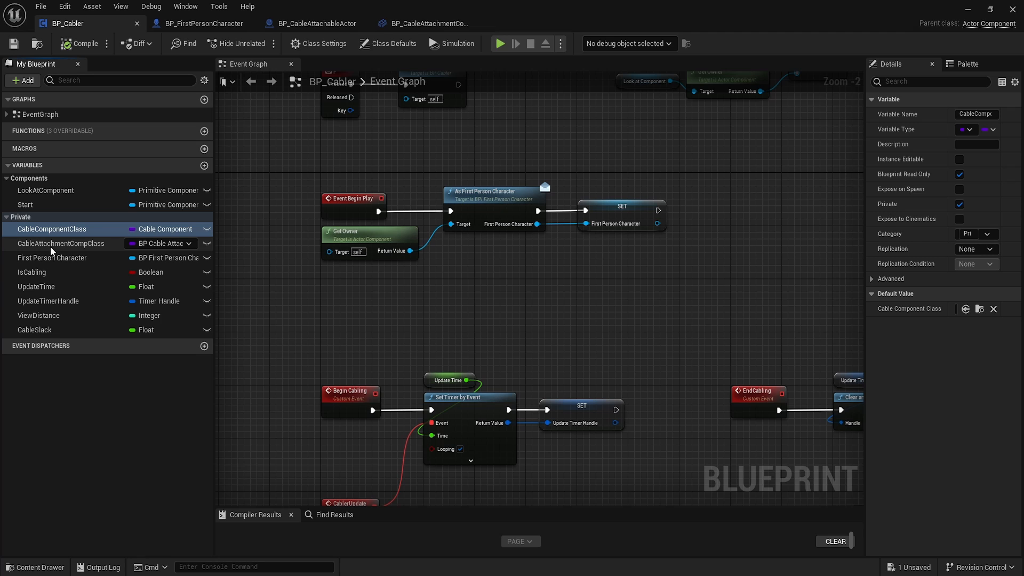
left_click(61, 243)
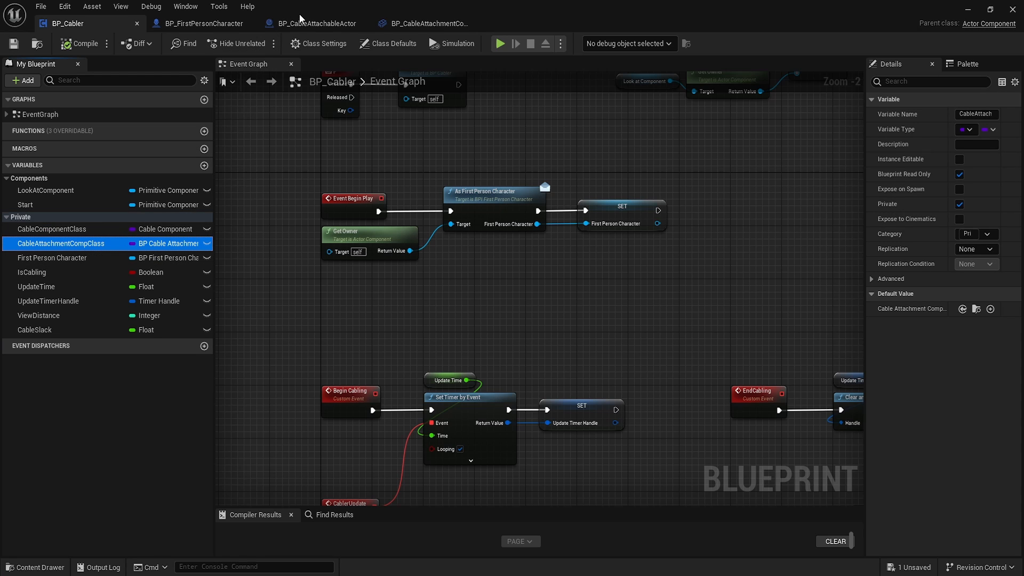
mouse_move(423, 28)
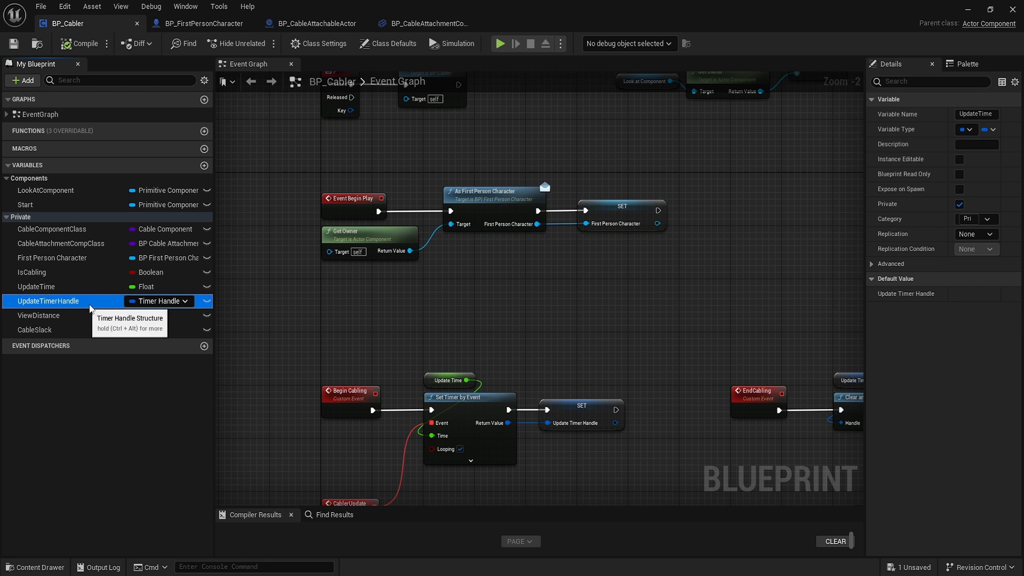
mouse_move(51, 307)
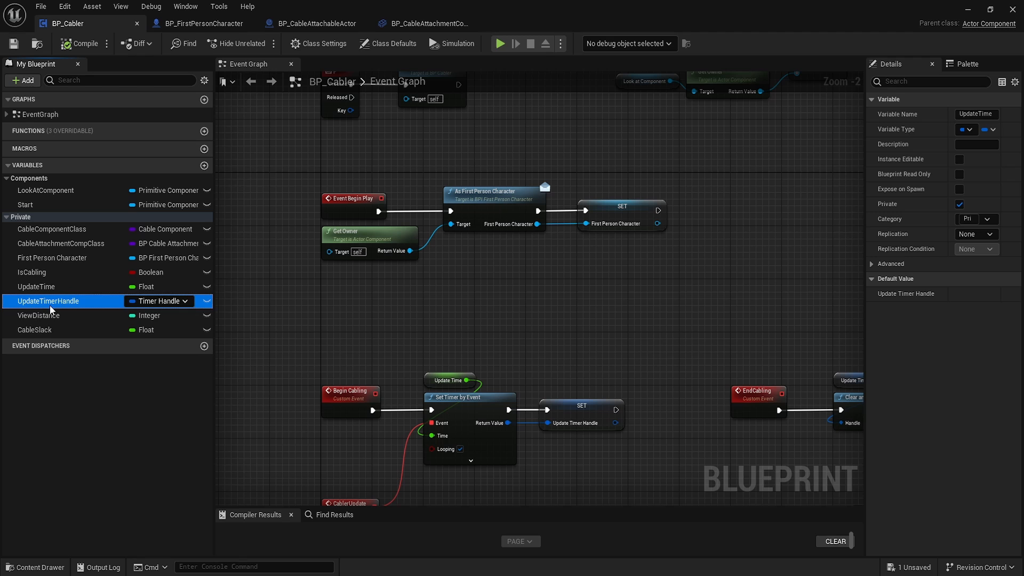
left_click(37, 315)
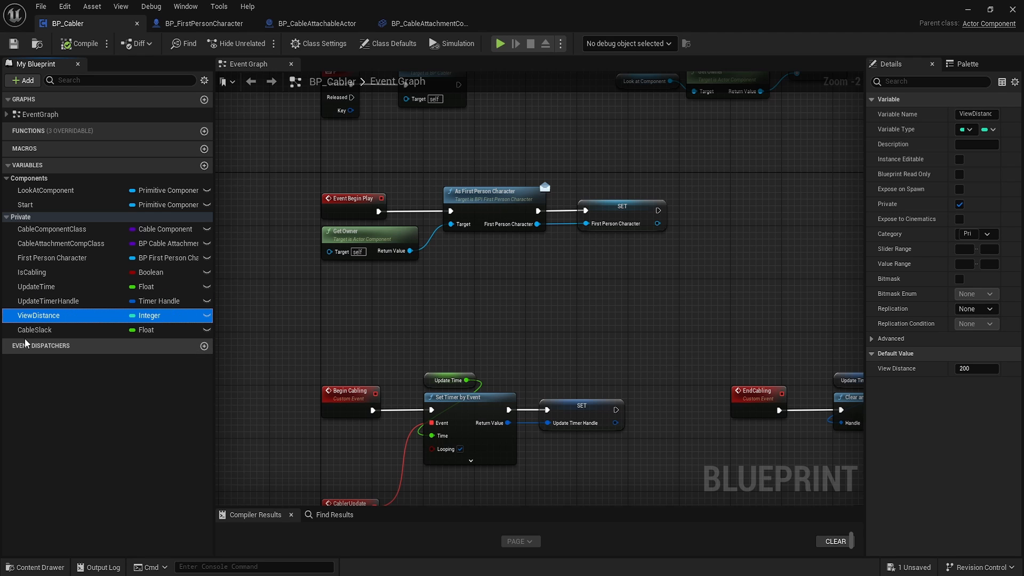
left_click(34, 329)
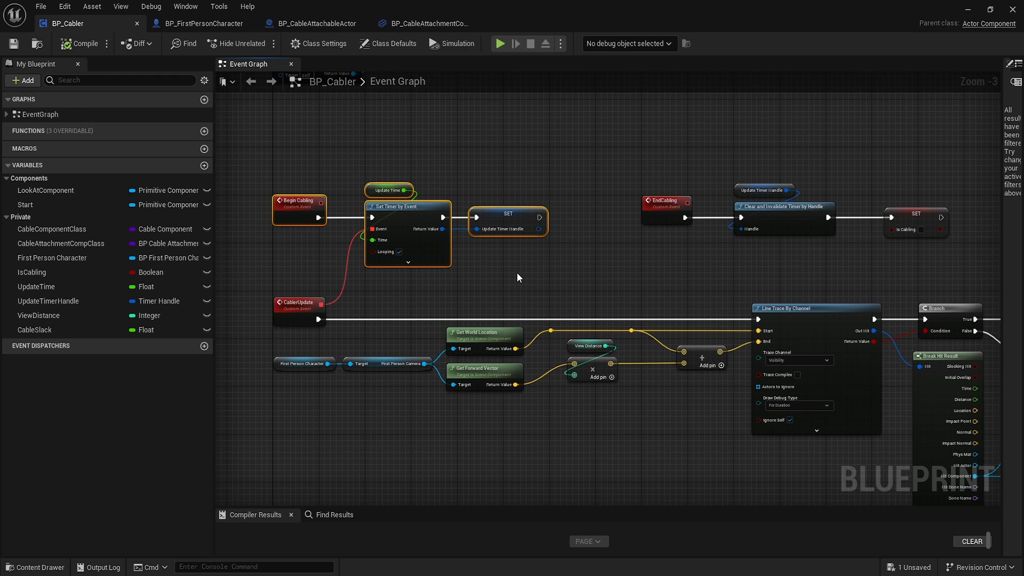
mouse_move(431, 132)
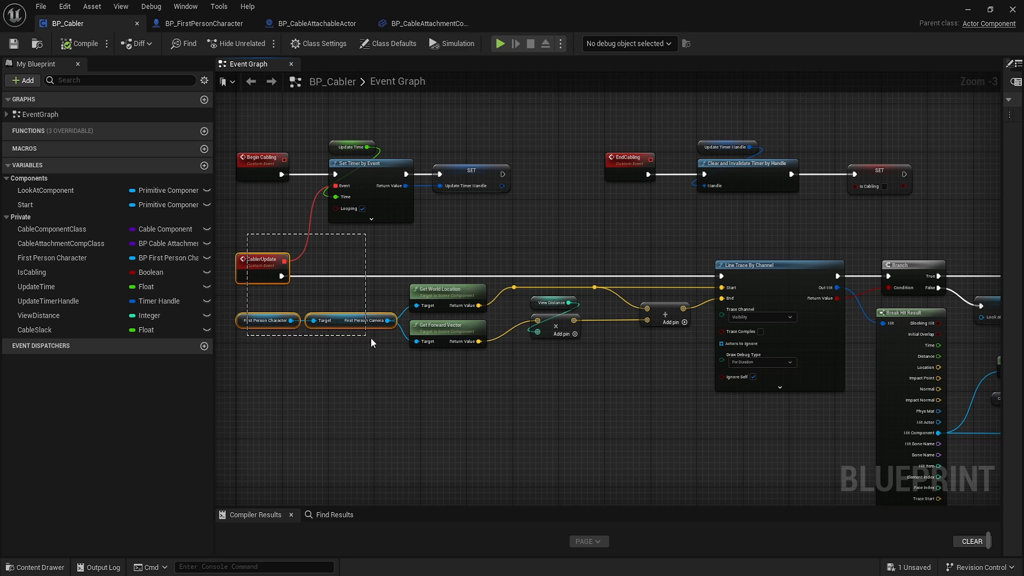
left_click_drag(372, 343, 768, 410)
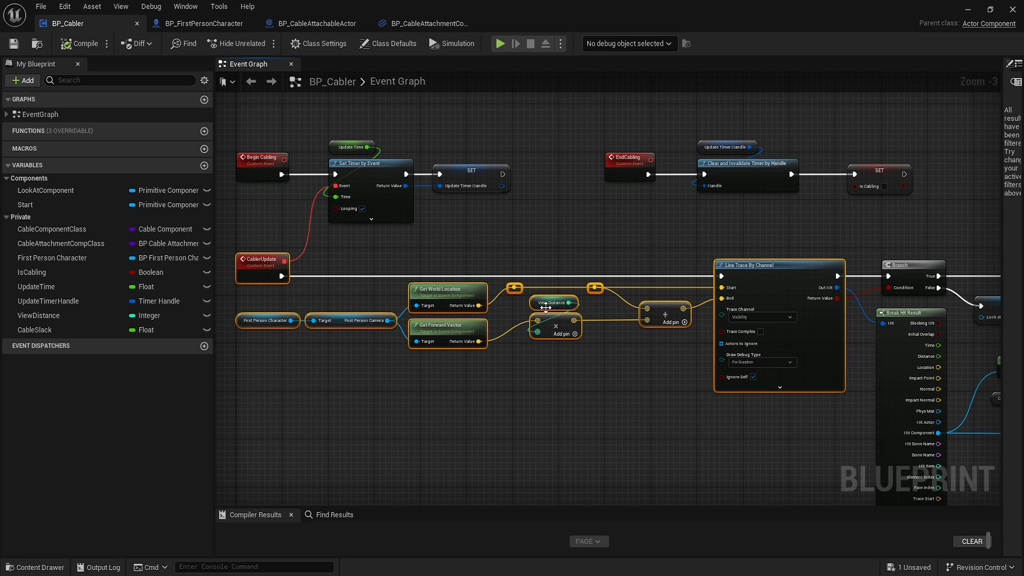
mouse_move(537, 422)
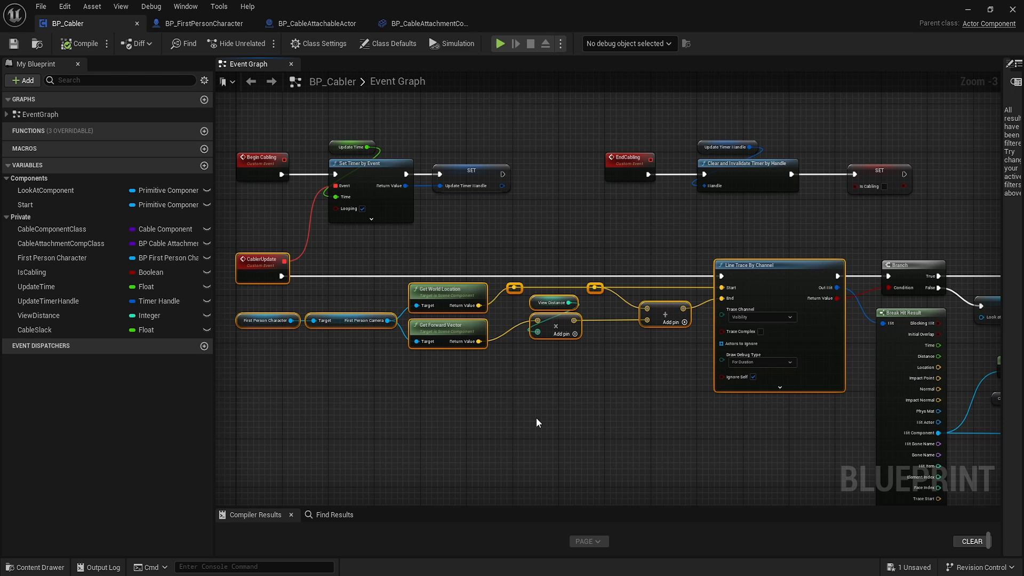
left_click_drag(537, 422, 477, 428)
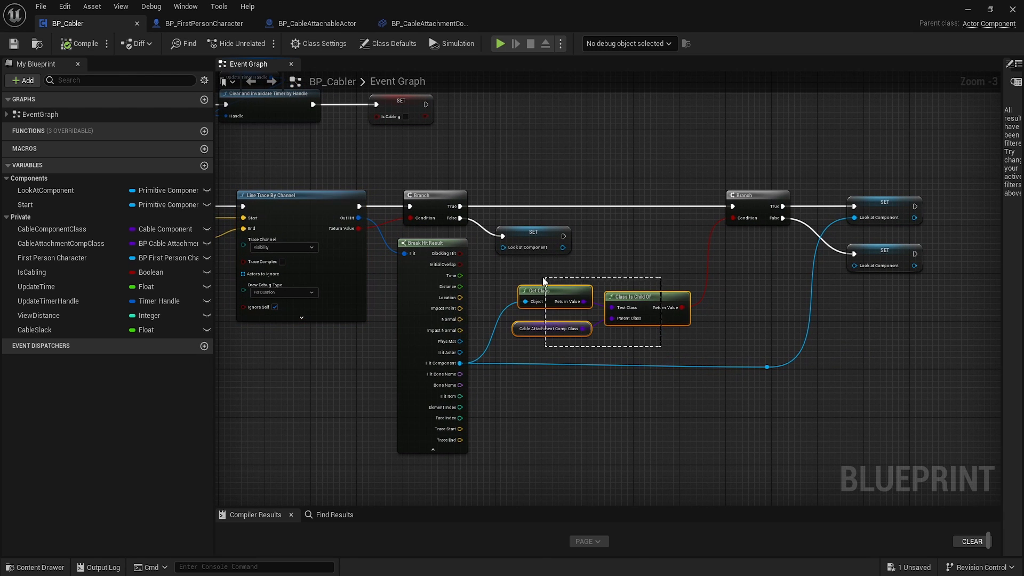
mouse_move(450, 363)
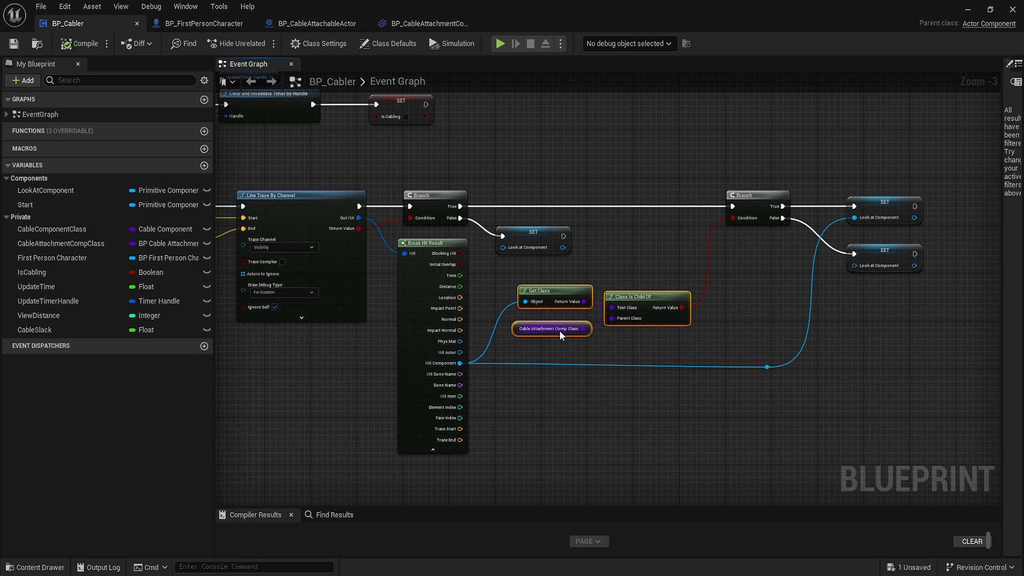
mouse_move(435, 28)
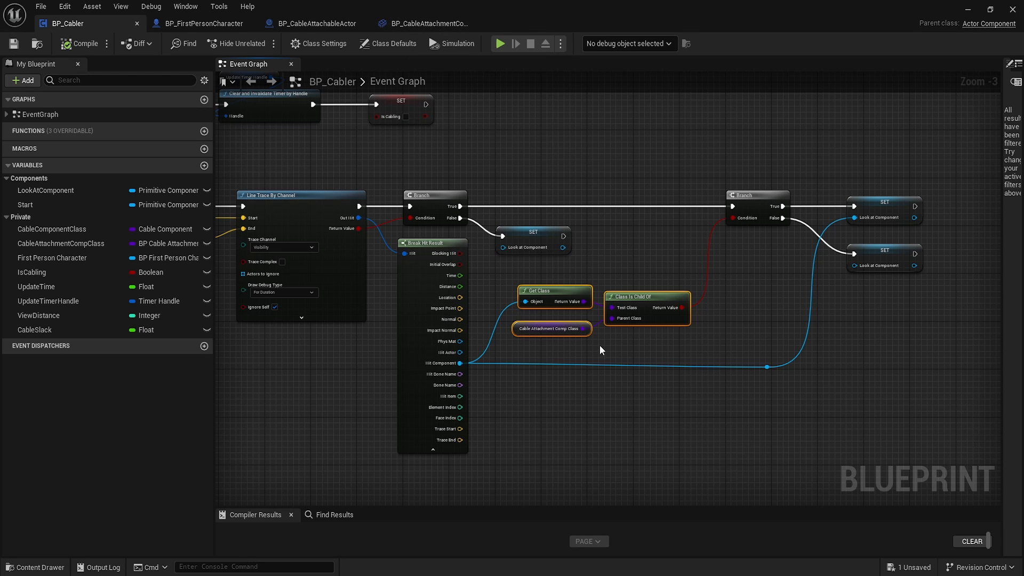
mouse_move(666, 149)
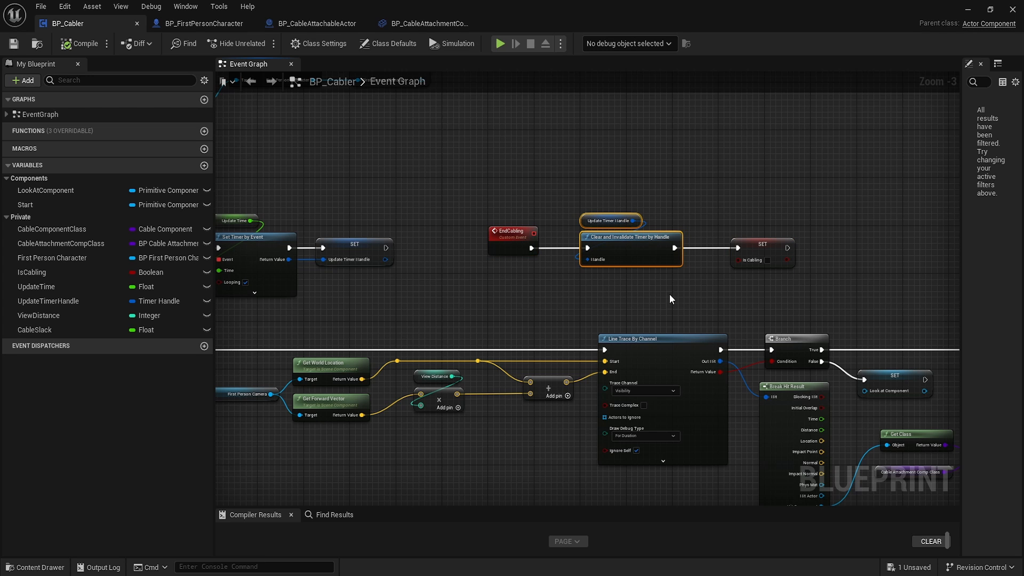
left_click(763, 244)
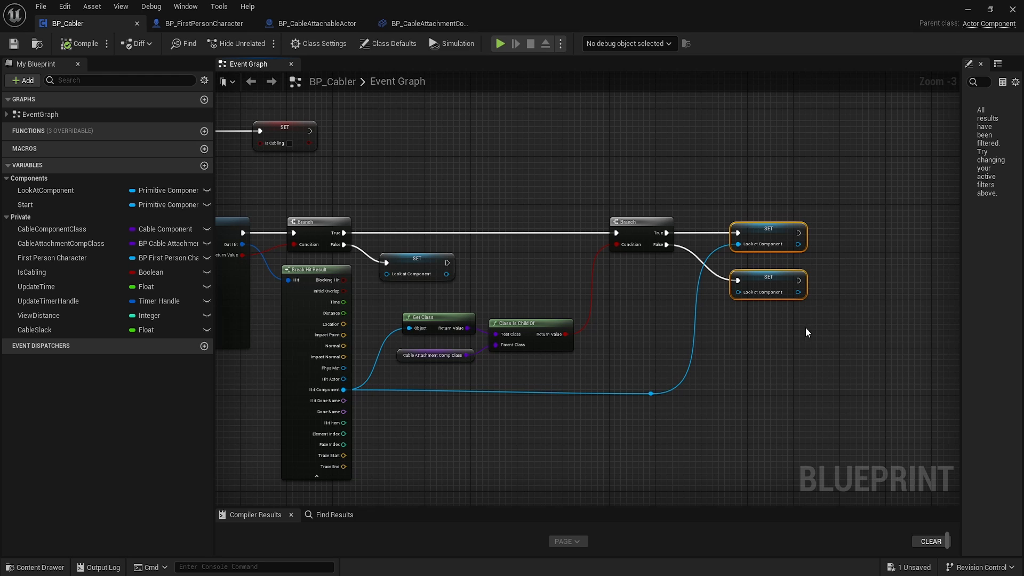
mouse_move(389, 284)
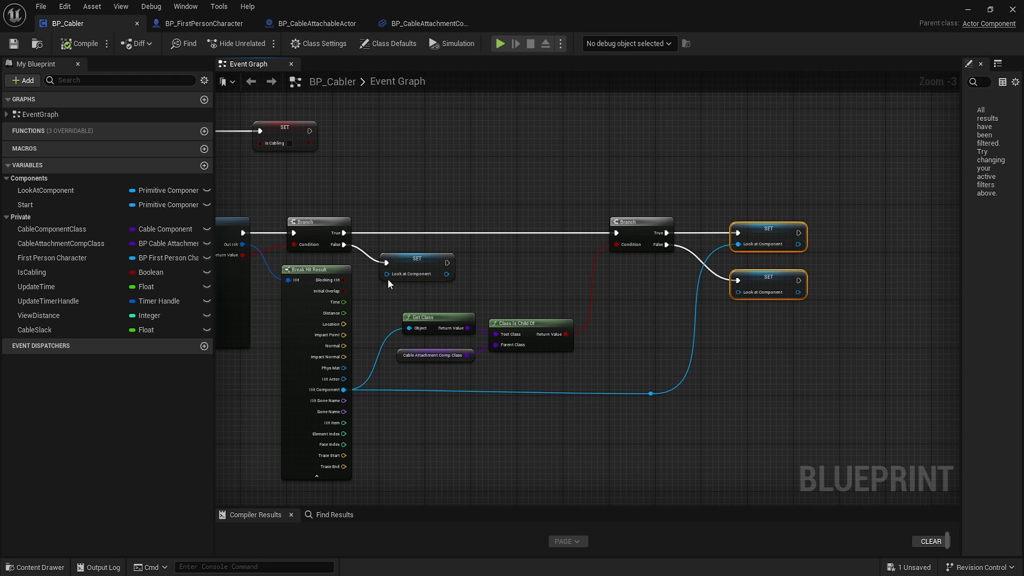
mouse_move(275, 248)
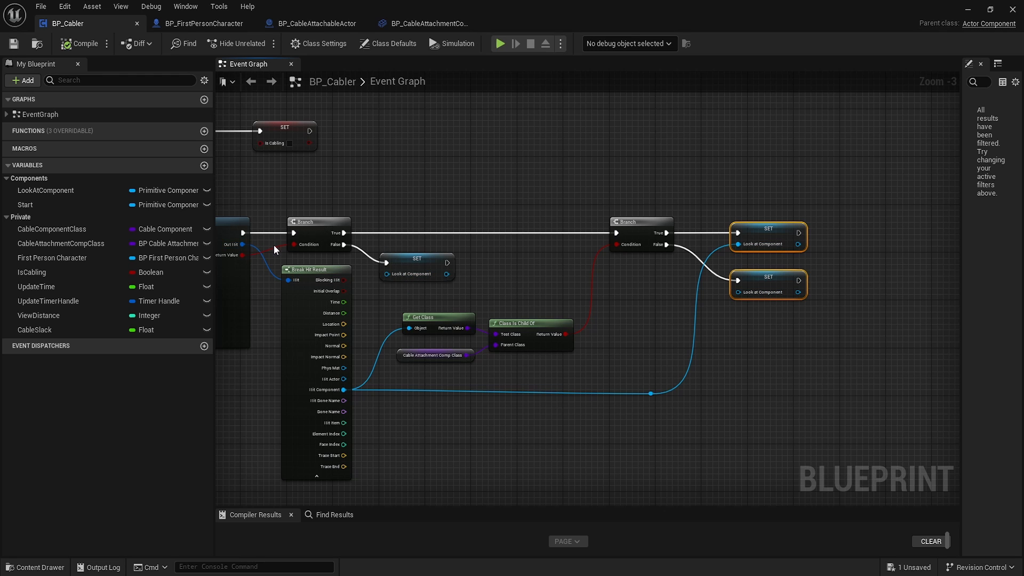
mouse_move(337, 193)
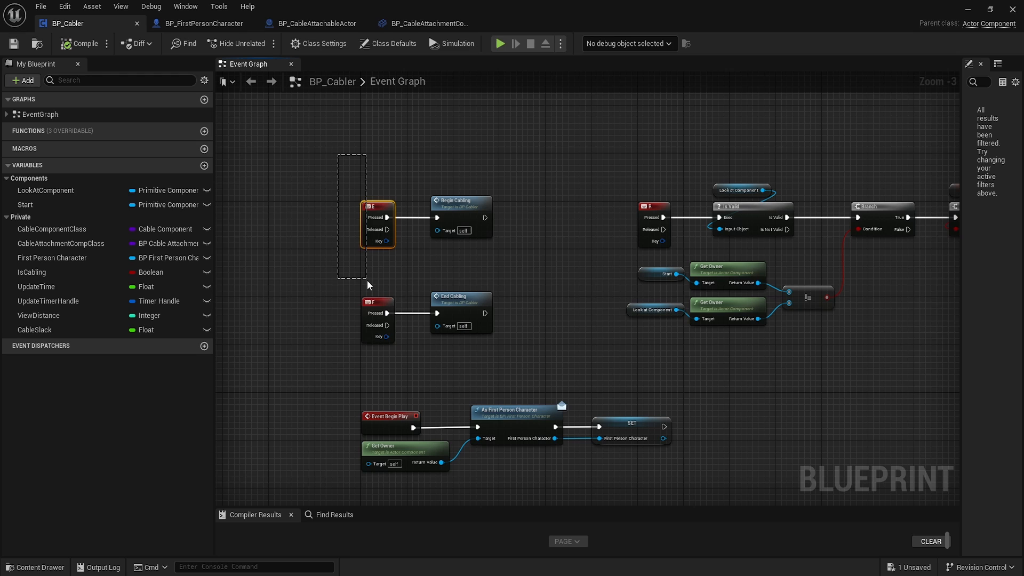
left_click_drag(352, 153, 512, 366)
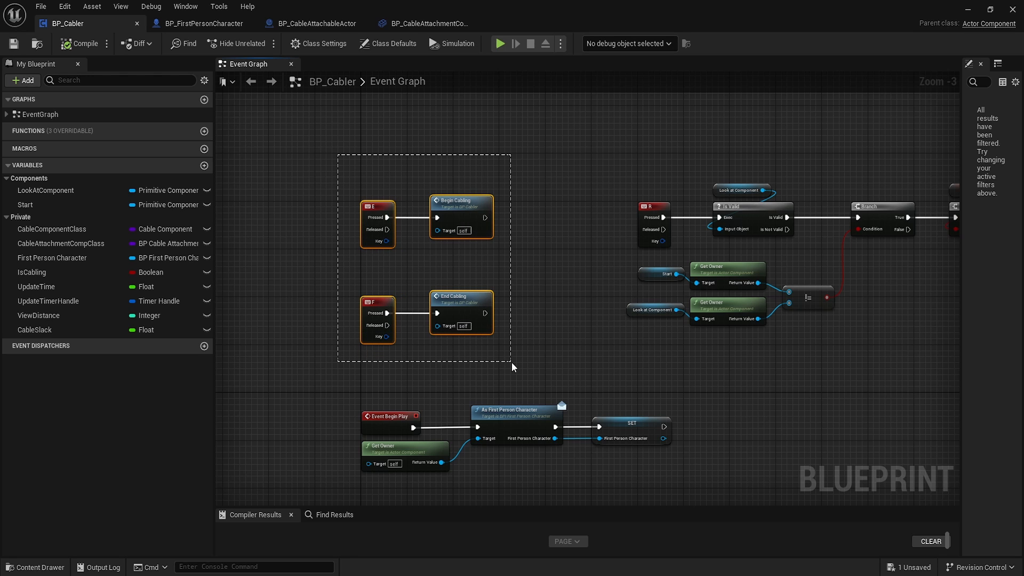
left_click(516, 368)
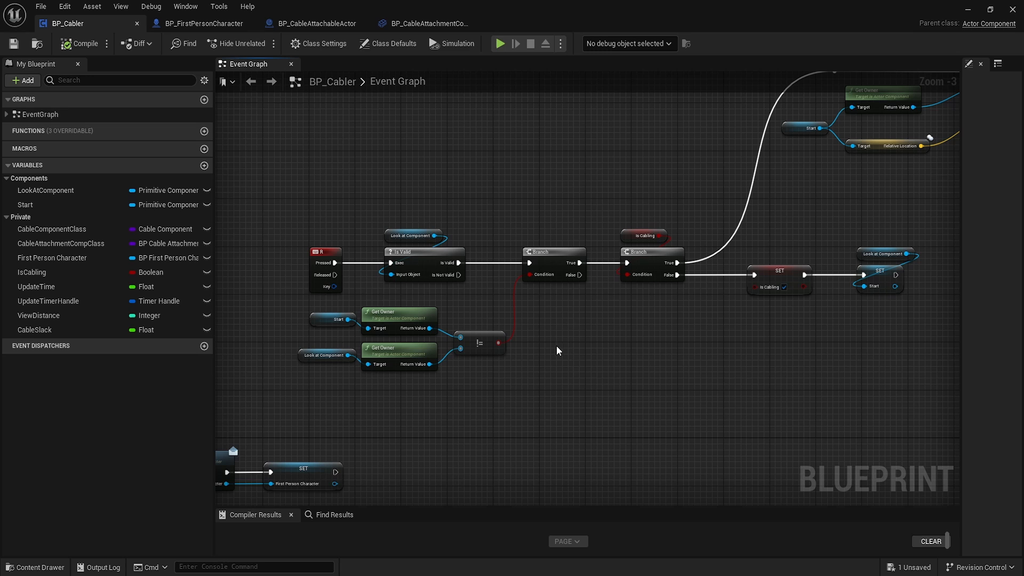
mouse_move(595, 410)
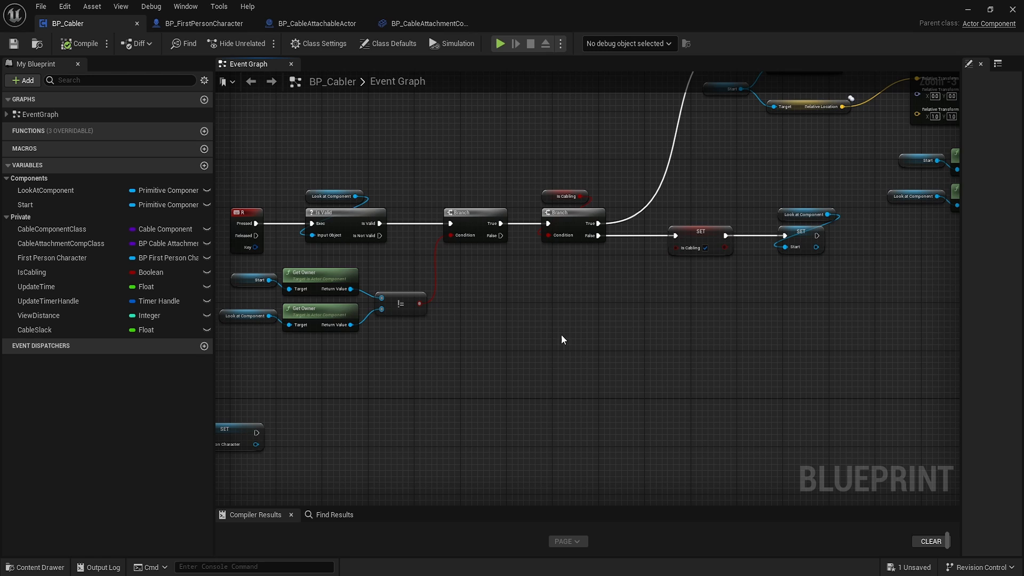
left_click_drag(225, 265, 510, 371)
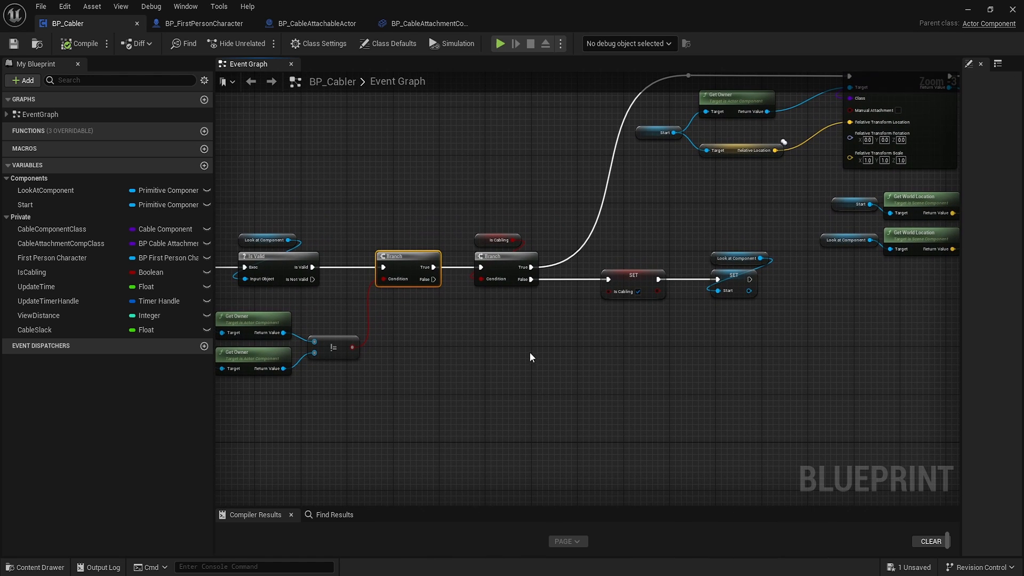
mouse_move(694, 298)
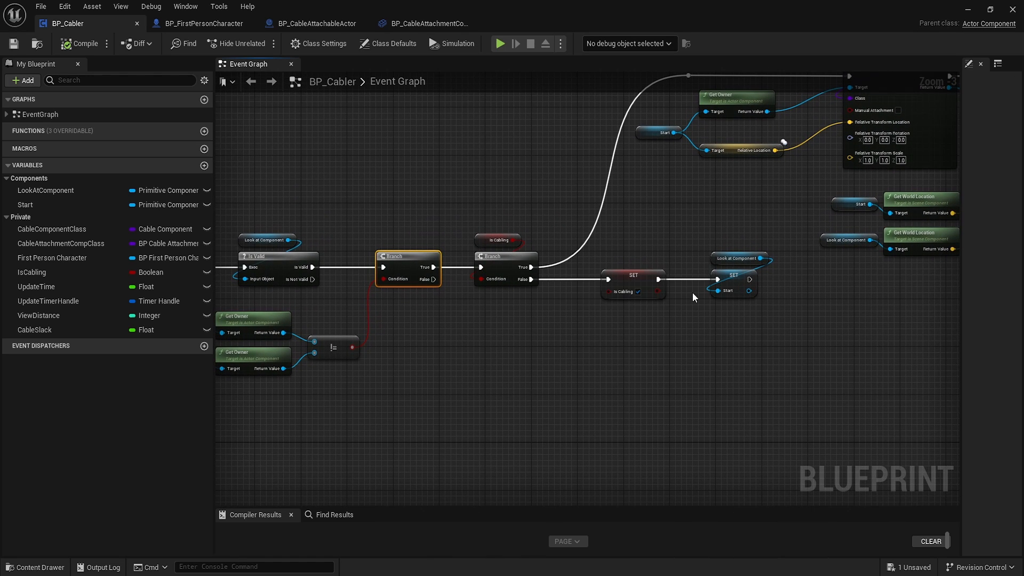
mouse_move(427, 274)
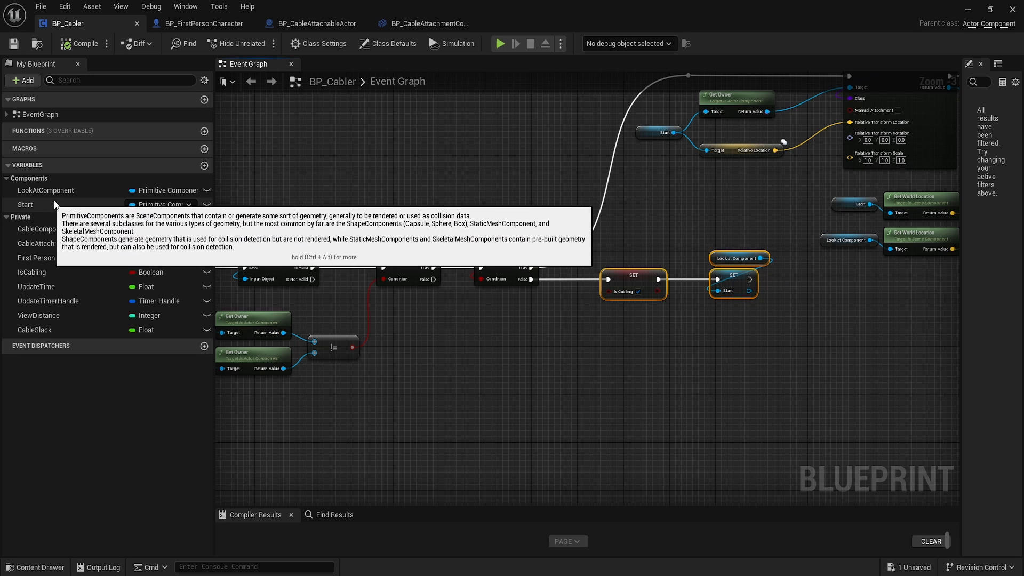
mouse_move(466, 381)
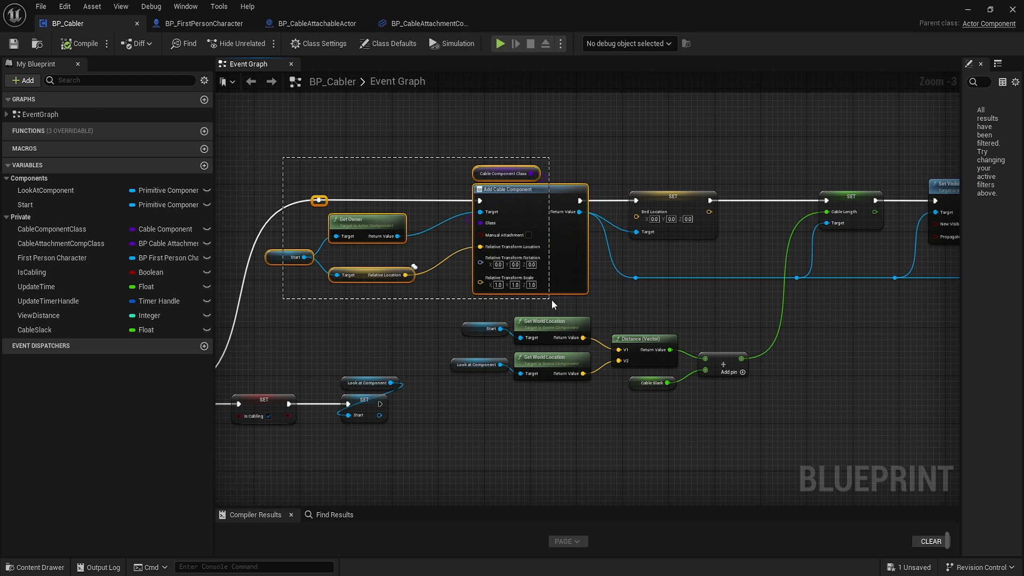
left_click_drag(552, 304, 605, 321)
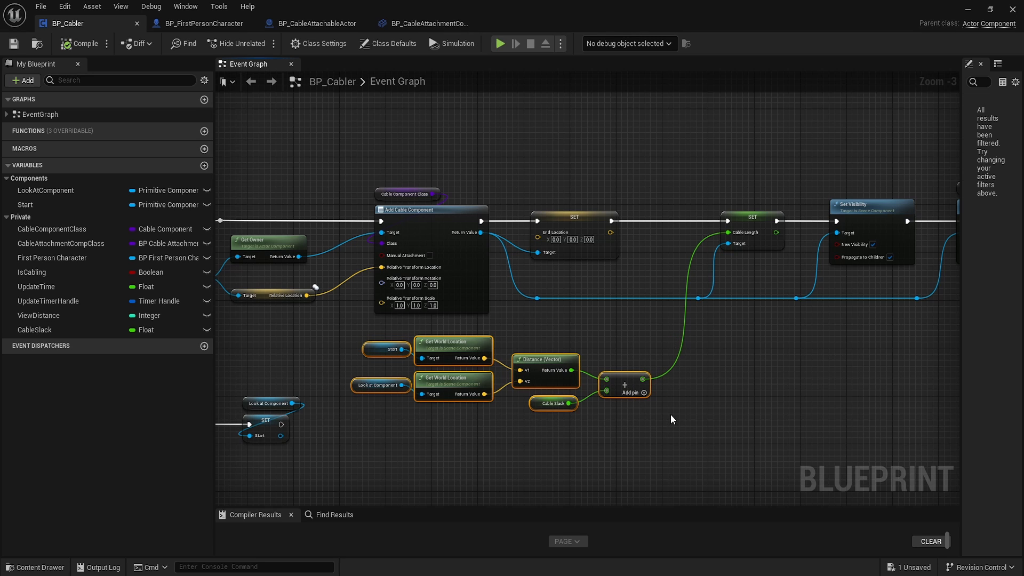
mouse_move(618, 433)
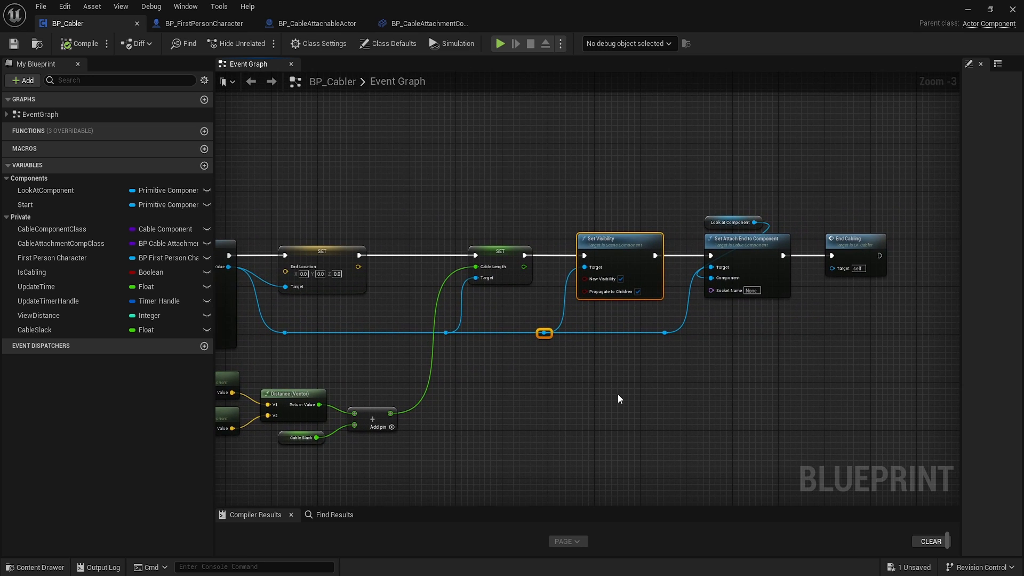
mouse_move(608, 377)
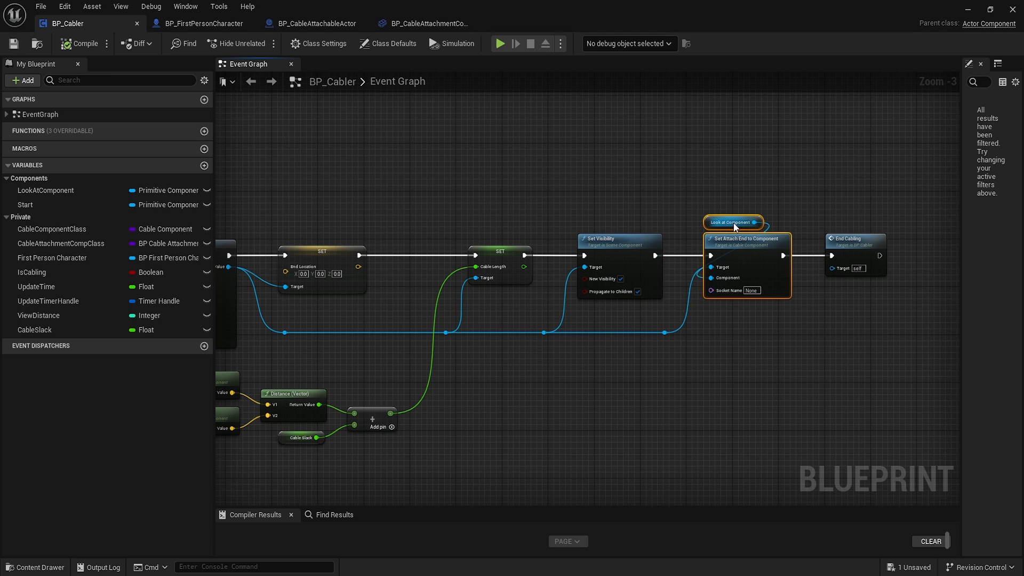
mouse_move(737, 226)
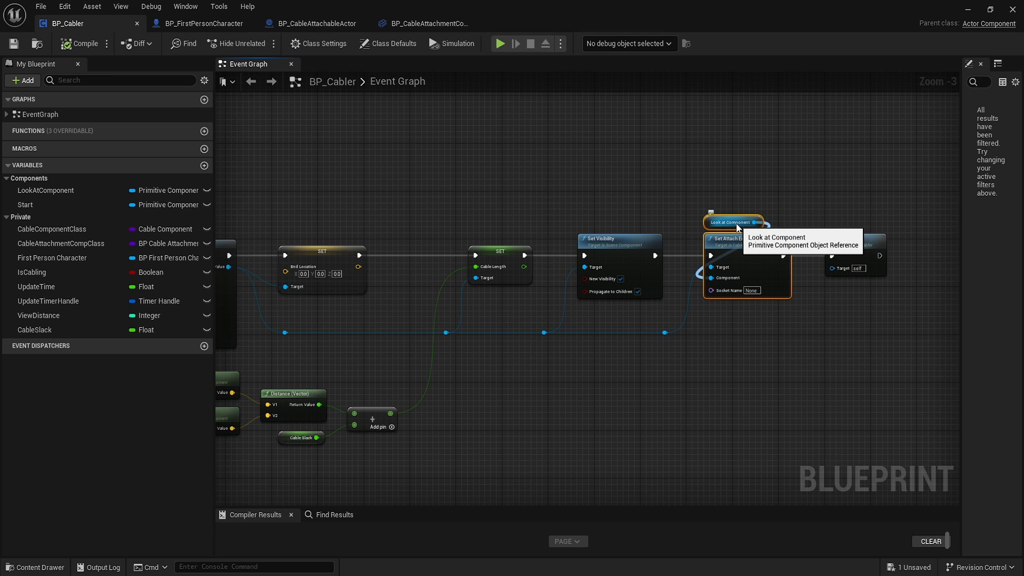
mouse_move(739, 229)
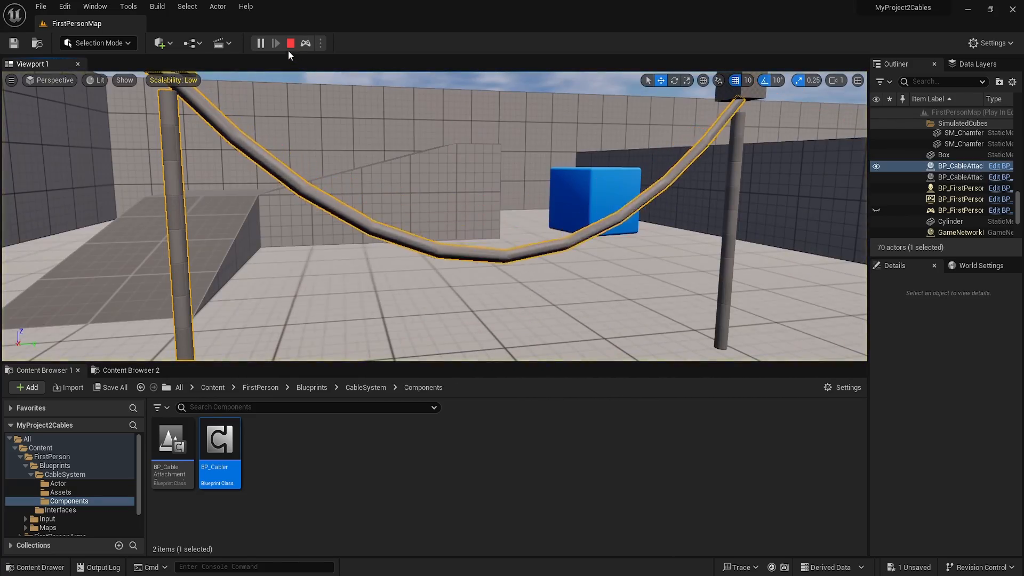
Step: Stop the play-in-editor session once the cable sags between the poles
left_click(290, 43)
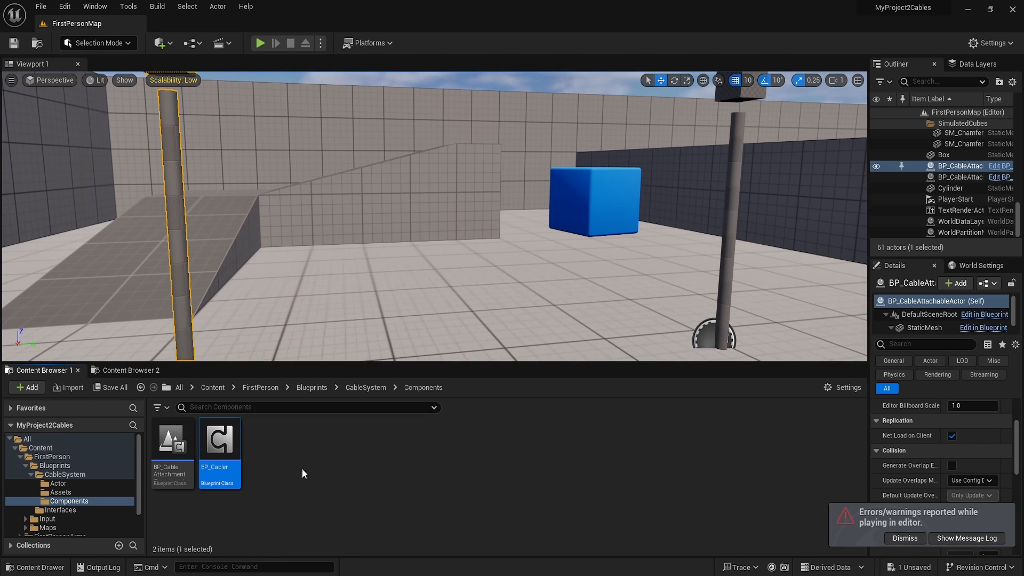
Step: Reopen BP_Cabler, clear the node selection, and pan to the line-trace logic
double_click(220, 440)
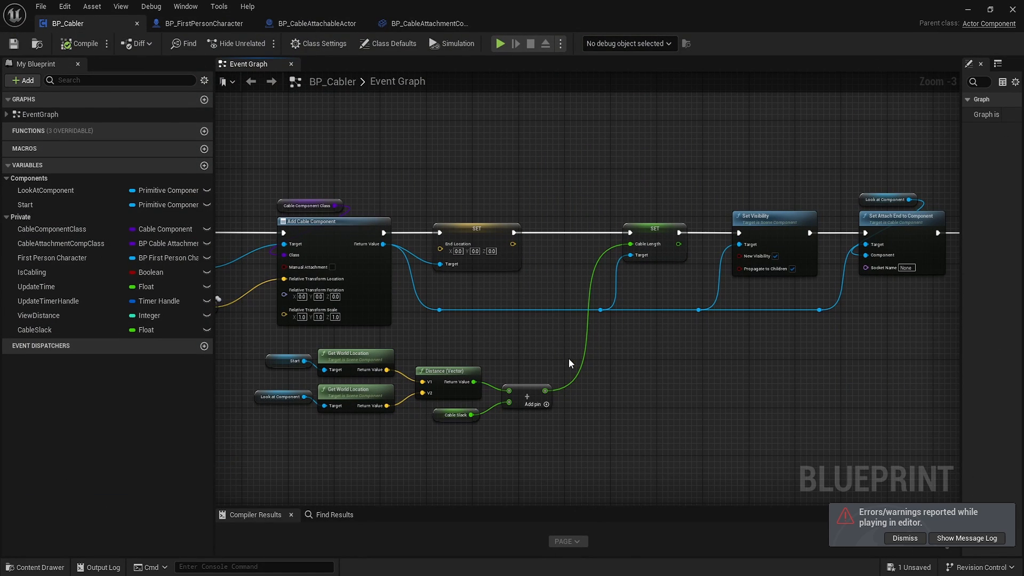
mouse_move(252, 443)
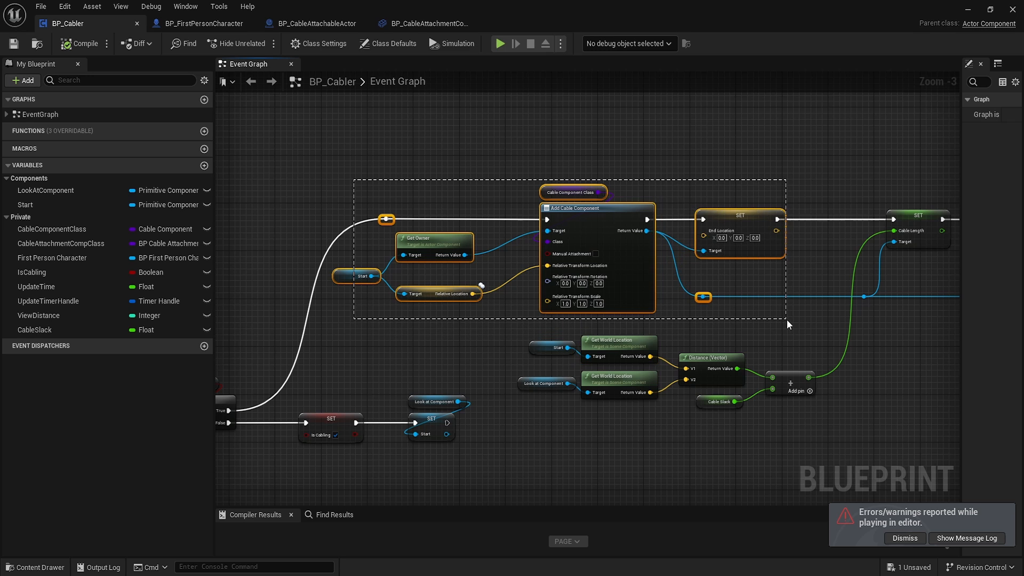
left_click(588, 426)
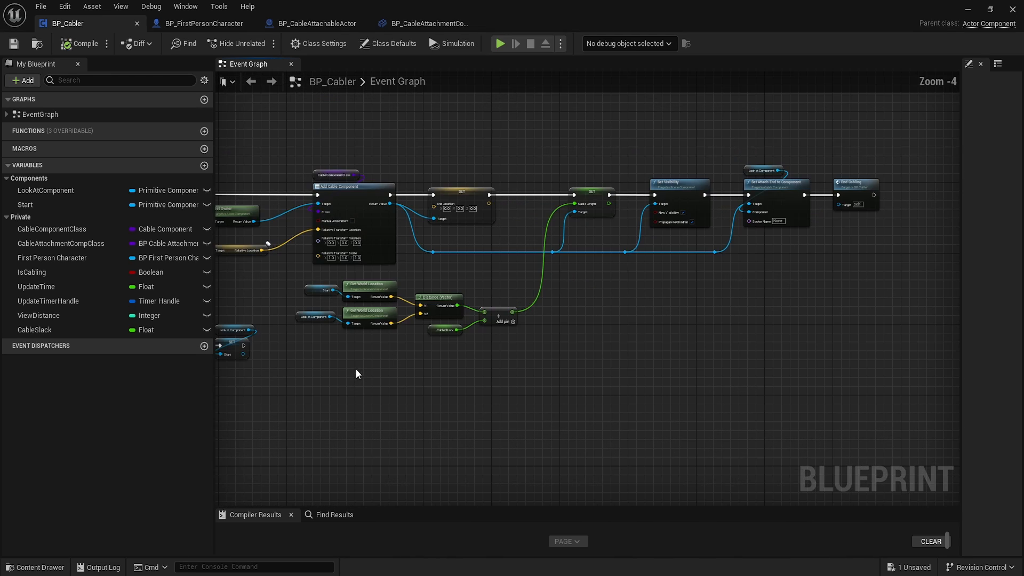
left_click_drag(359, 372, 764, 104)
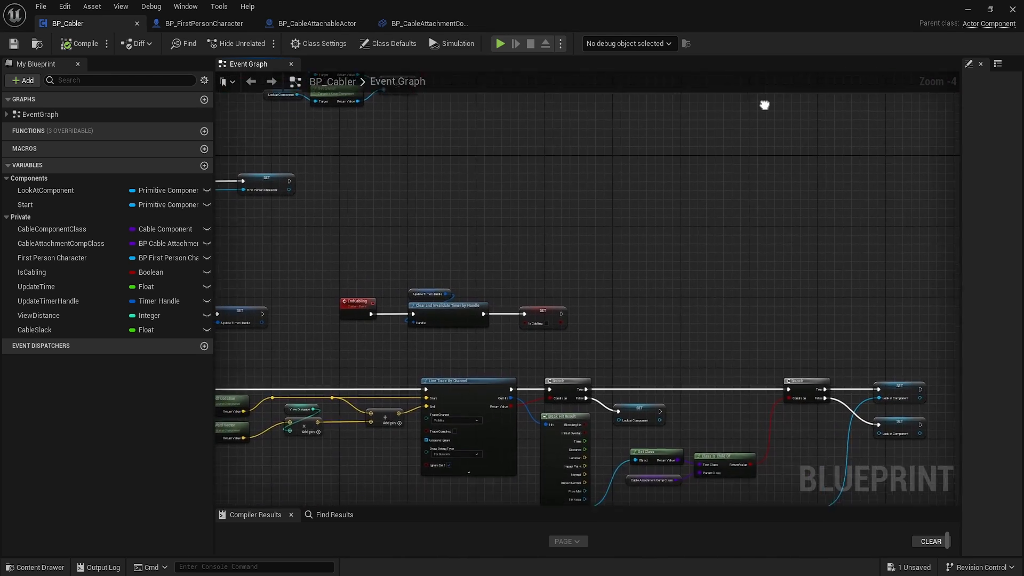